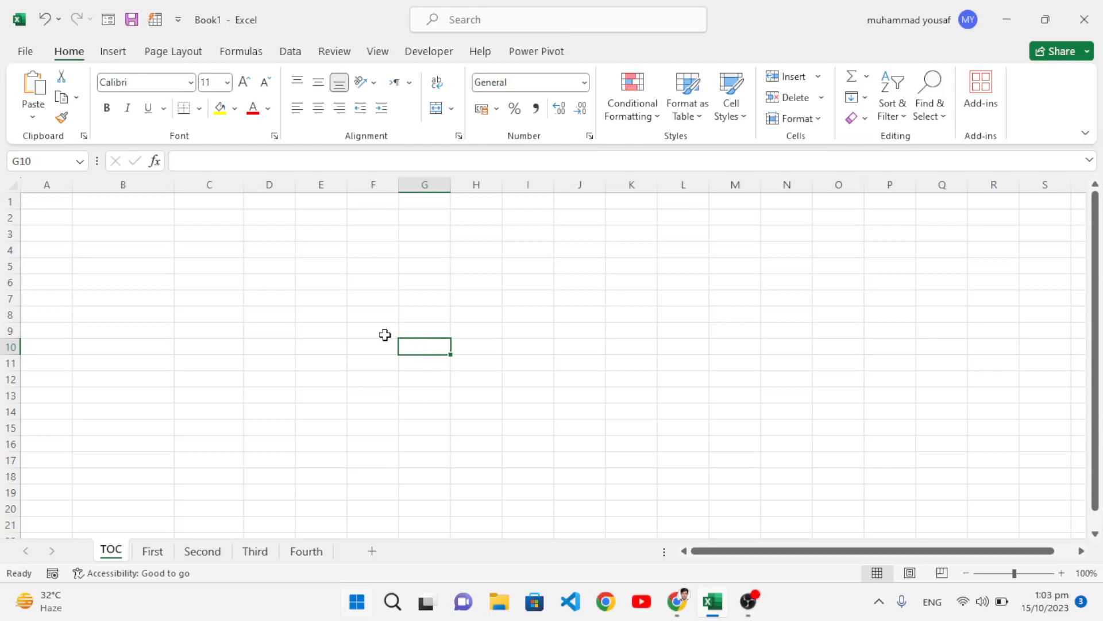
mouse_move(210, 330)
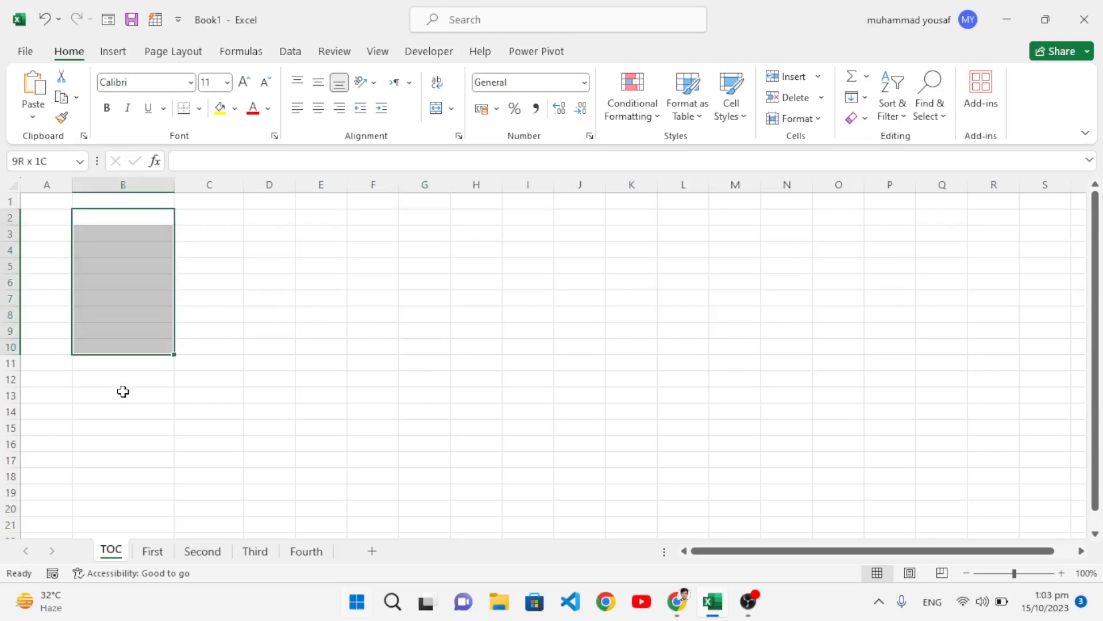
Step: Select the column range where the sheet names will be listed
left_click(210, 378)
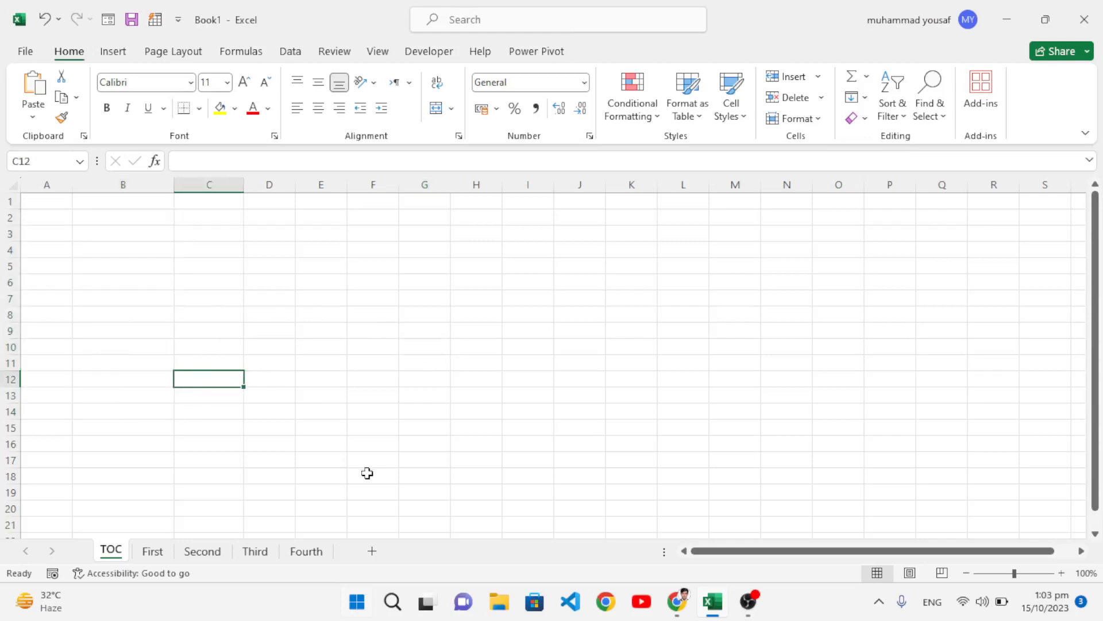
left_click(123, 249)
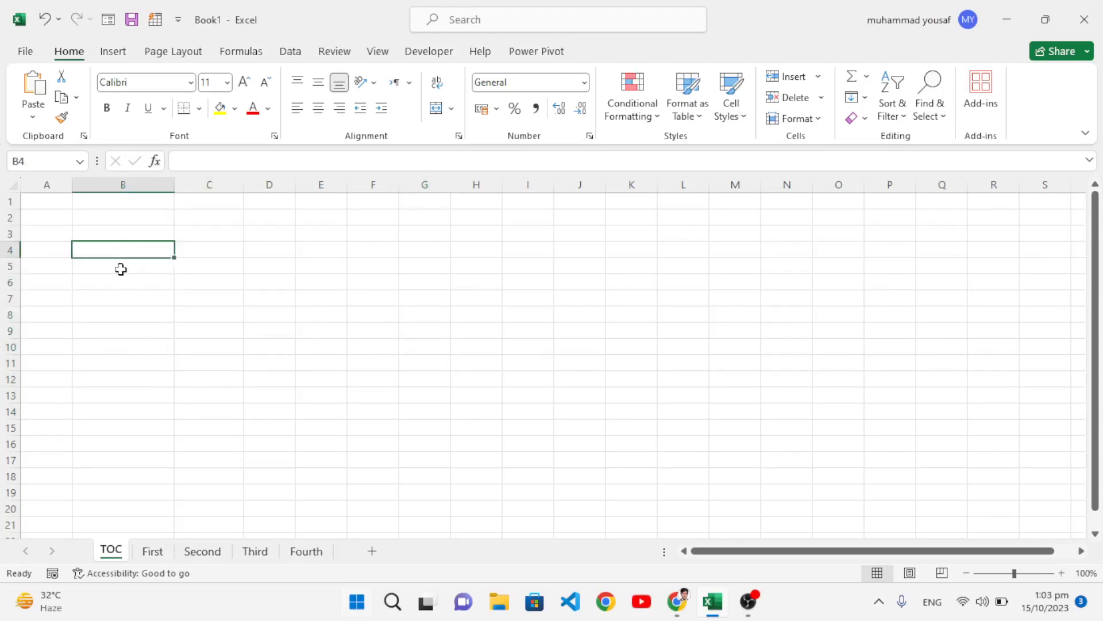
left_click_drag(122, 249, 123, 380)
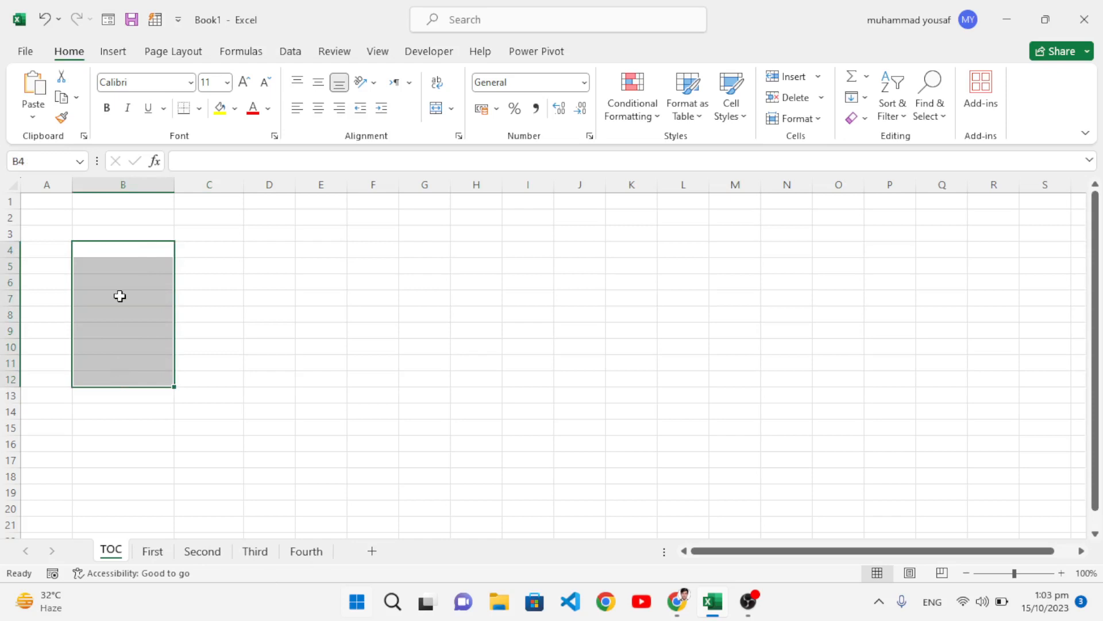
mouse_move(358, 551)
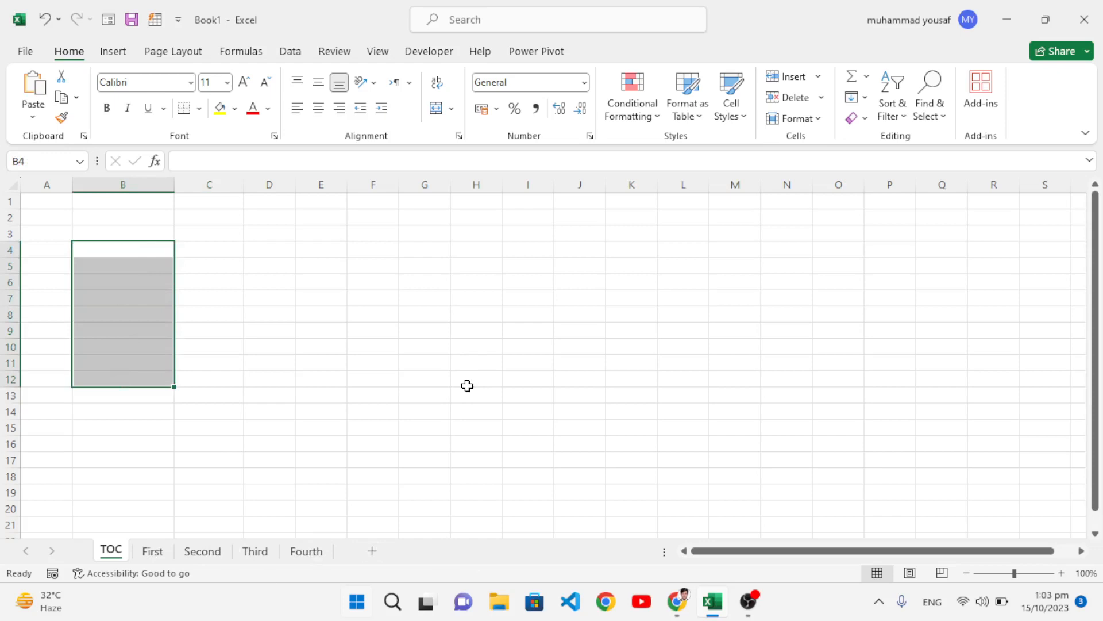
mouse_move(285, 304)
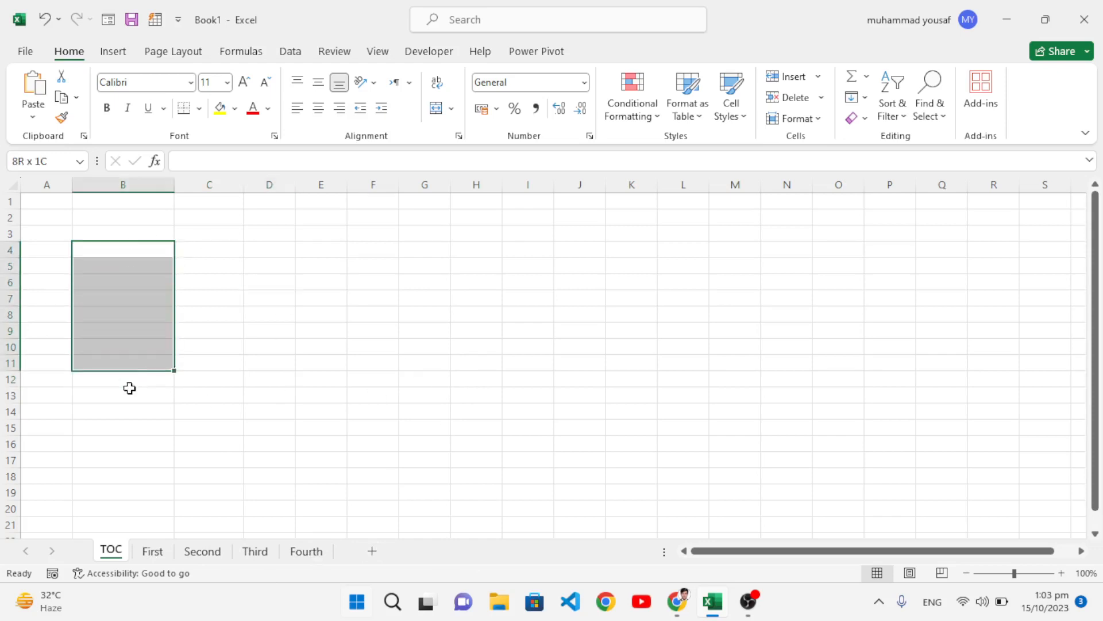
left_click(320, 346)
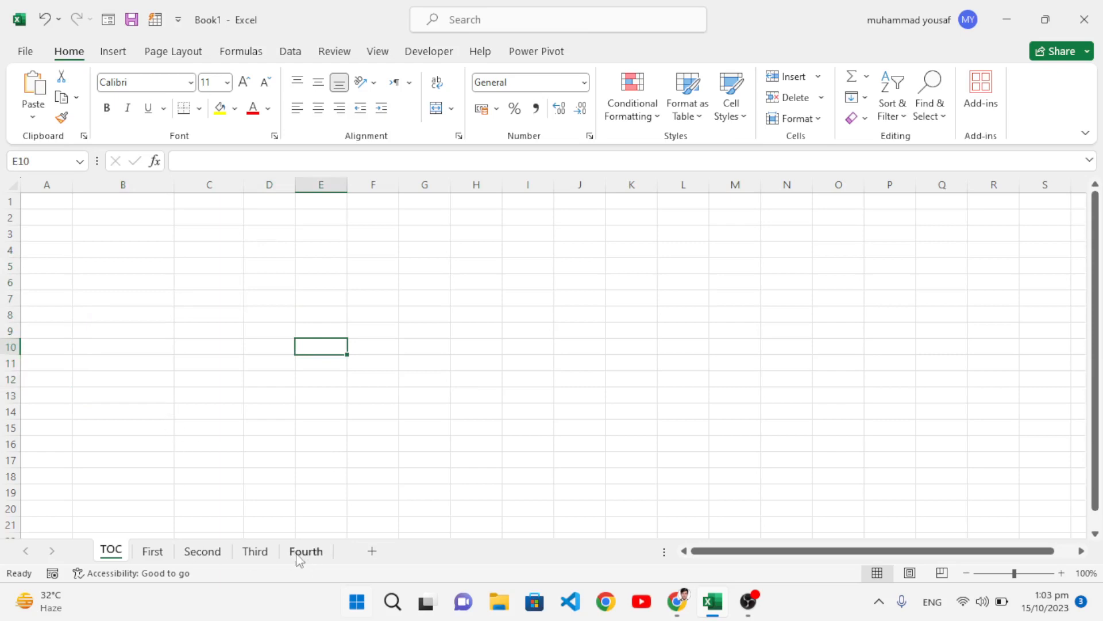
mouse_move(289, 521)
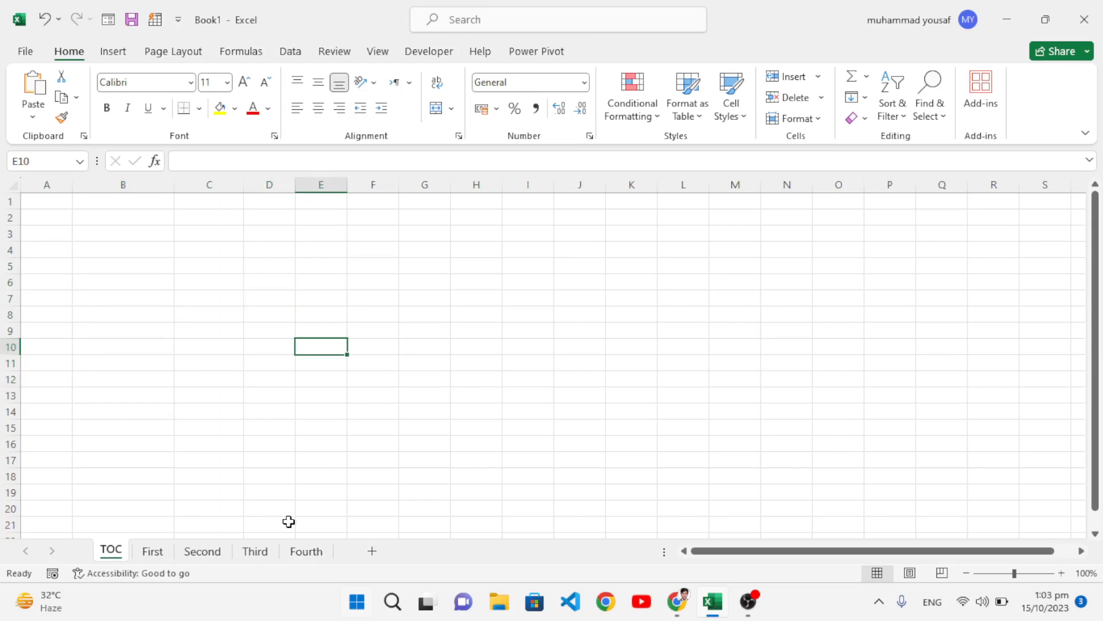
mouse_move(235, 435)
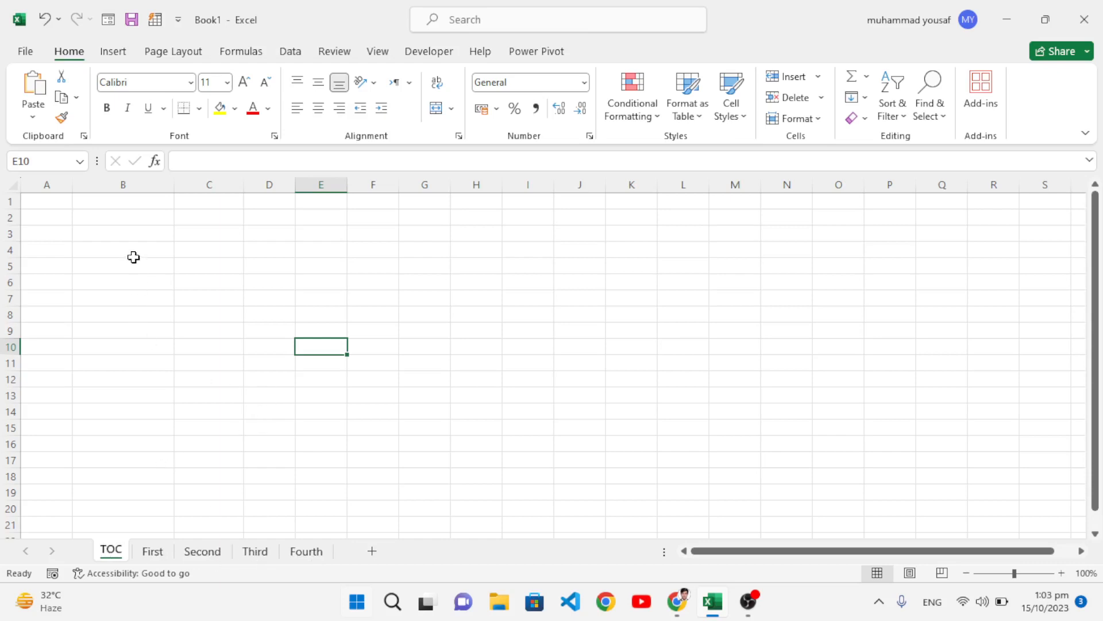
left_click(122, 248)
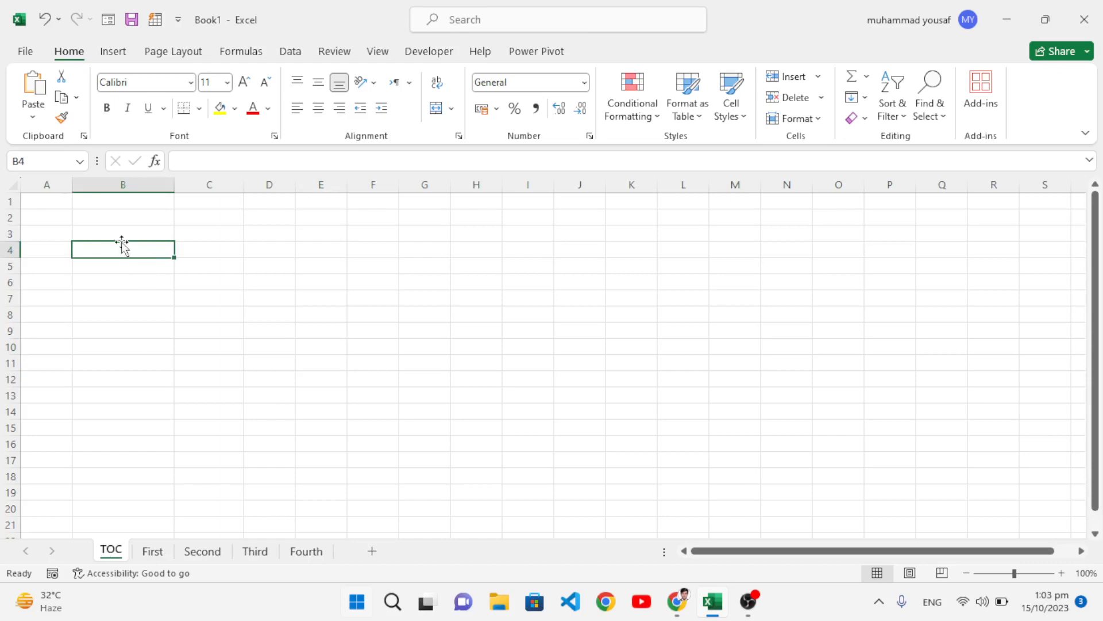
Step: In Name Manager, define ListOfSheets as =REPLACE(GET.WORKBOOK(1),1,FIND("]",GET.WORKBOOK(1)),"")
left_click(241, 50)
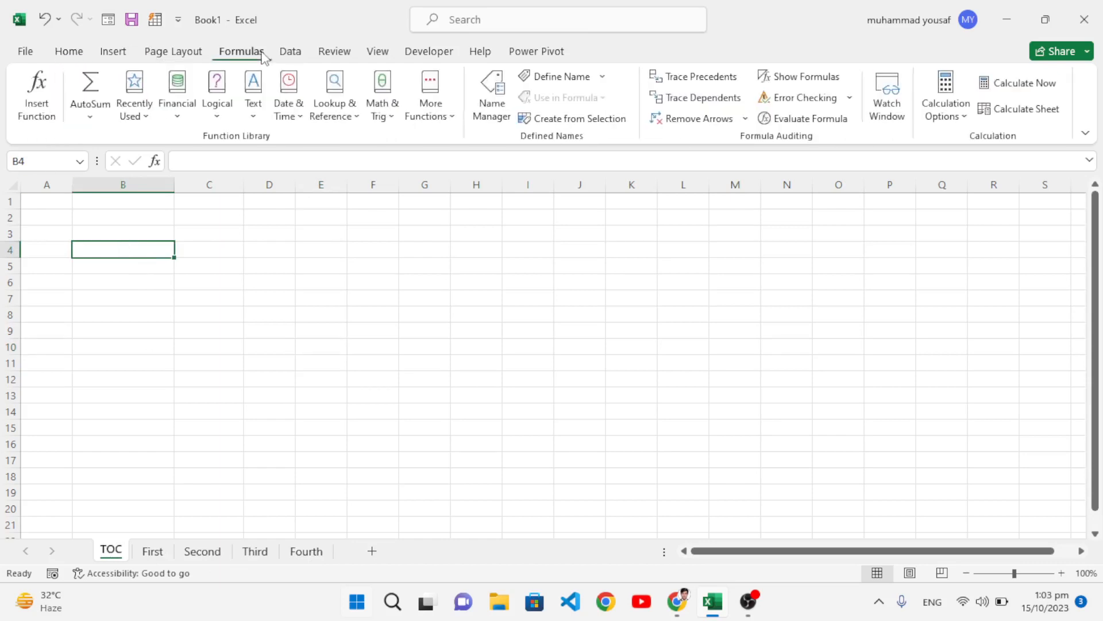
mouse_move(491, 95)
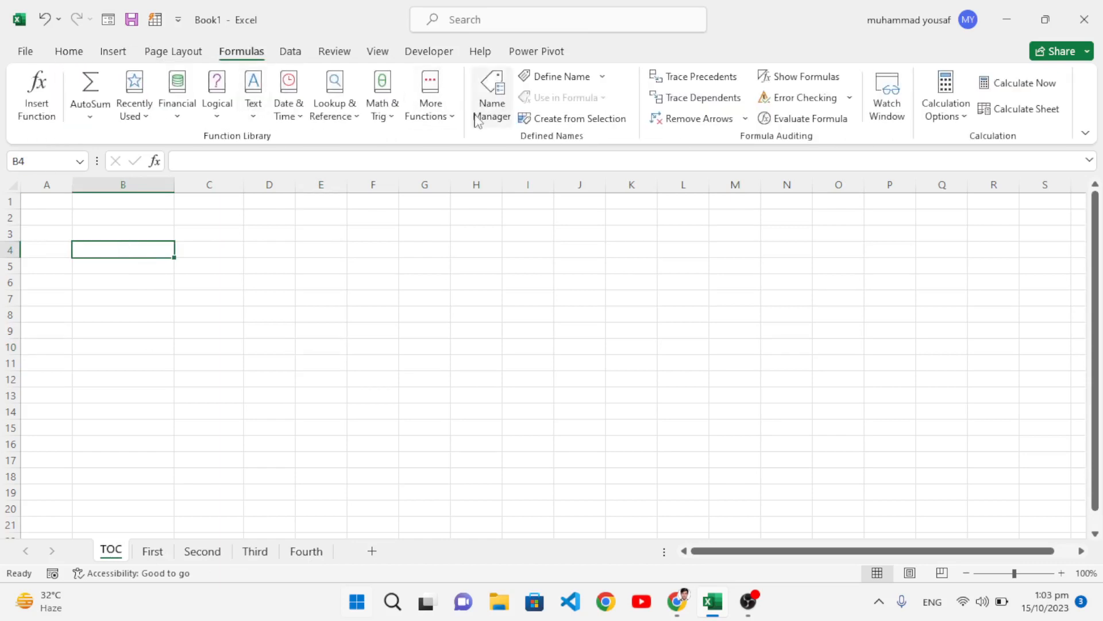
left_click(492, 95)
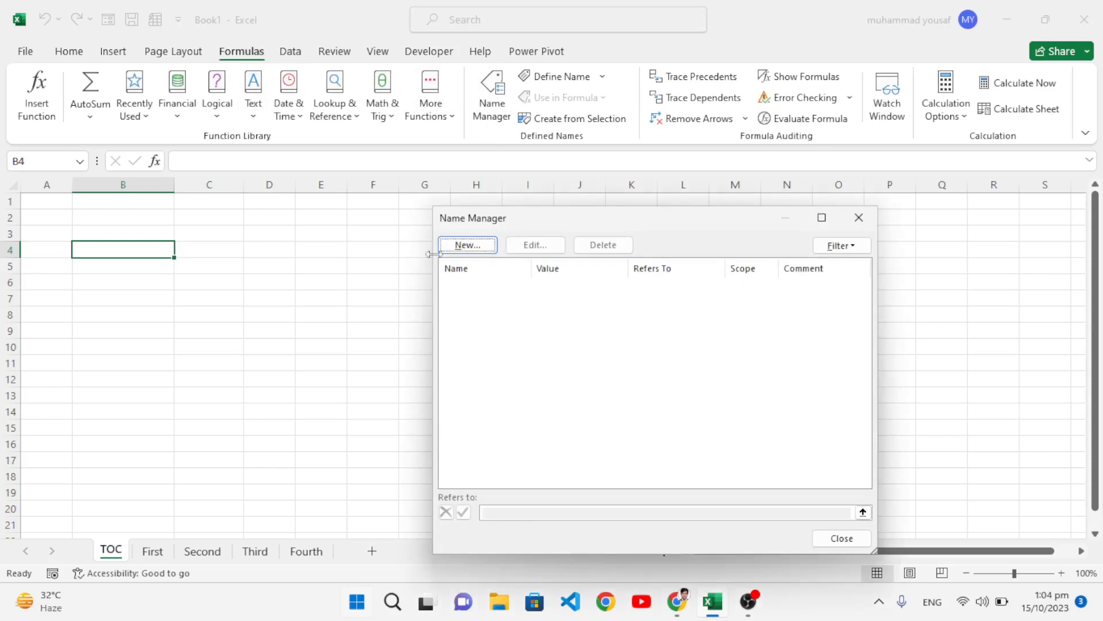
left_click(466, 244)
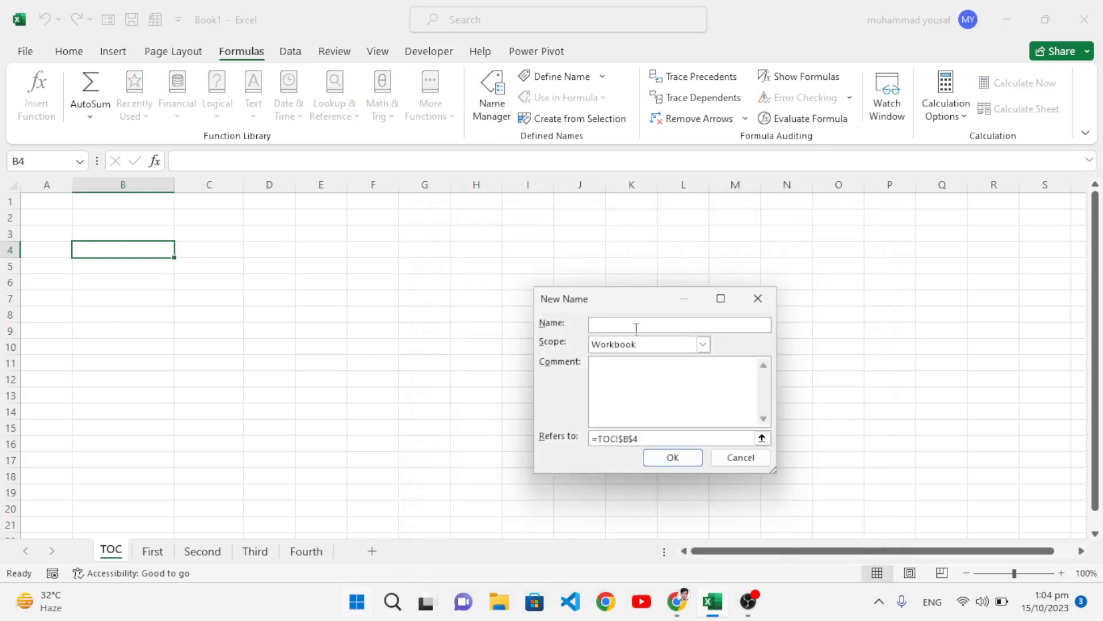
type("ListOf")
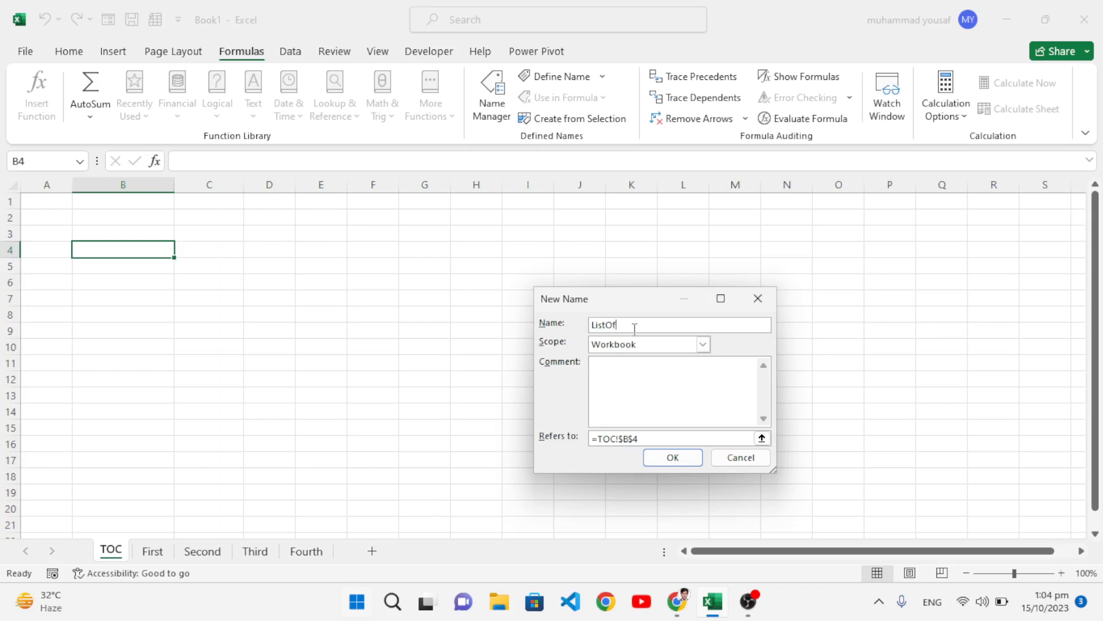
type("Sheets")
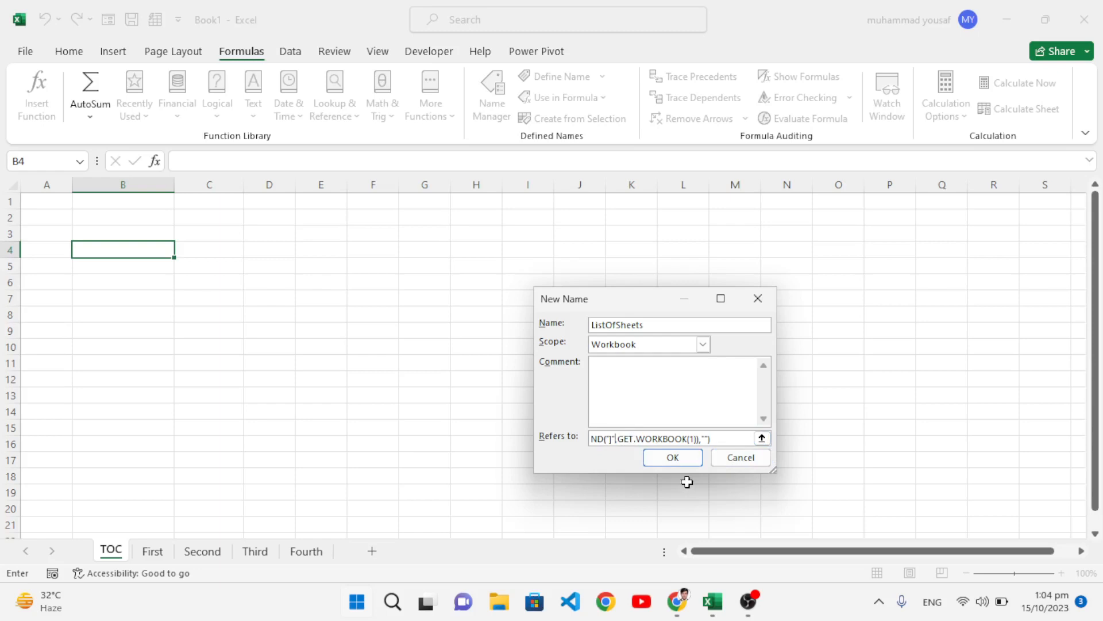
left_click(671, 457)
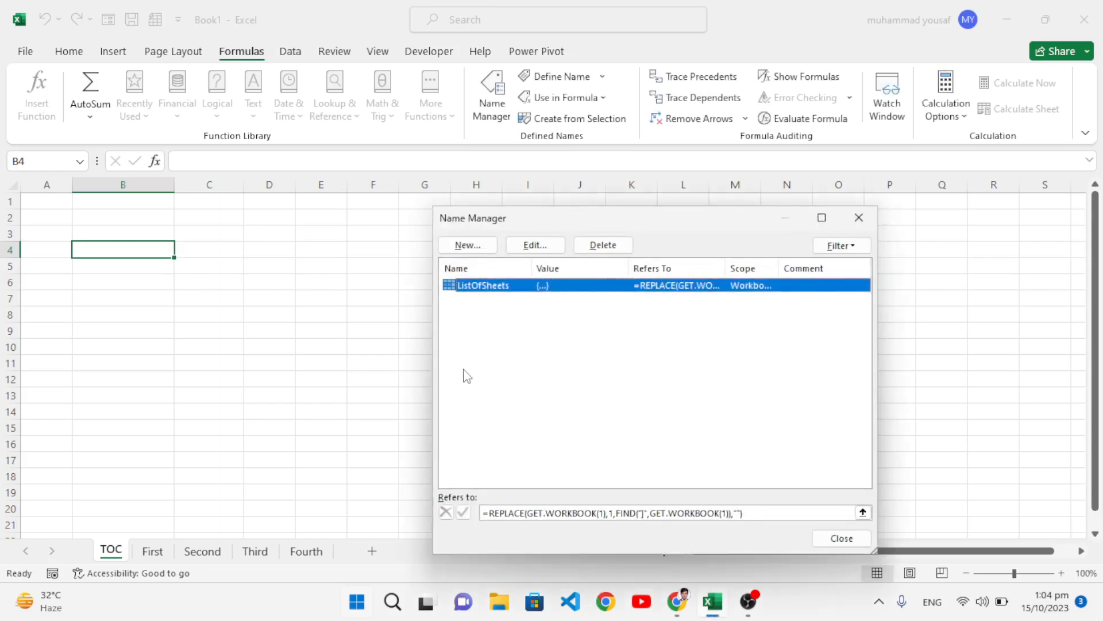
mouse_move(635, 423)
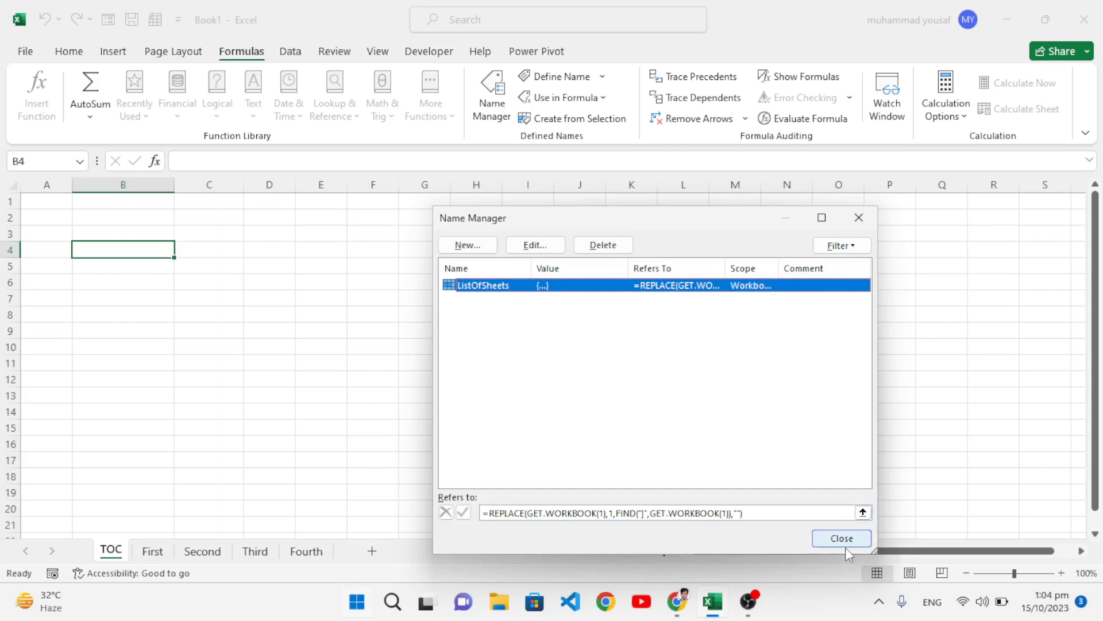
left_click(841, 539)
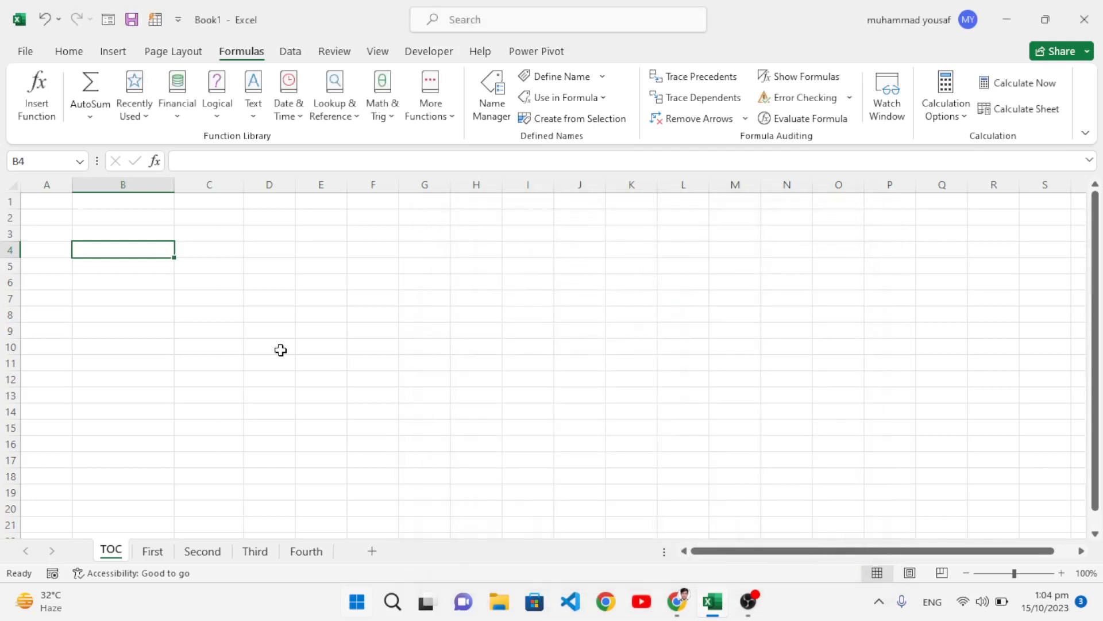
mouse_move(326, 379)
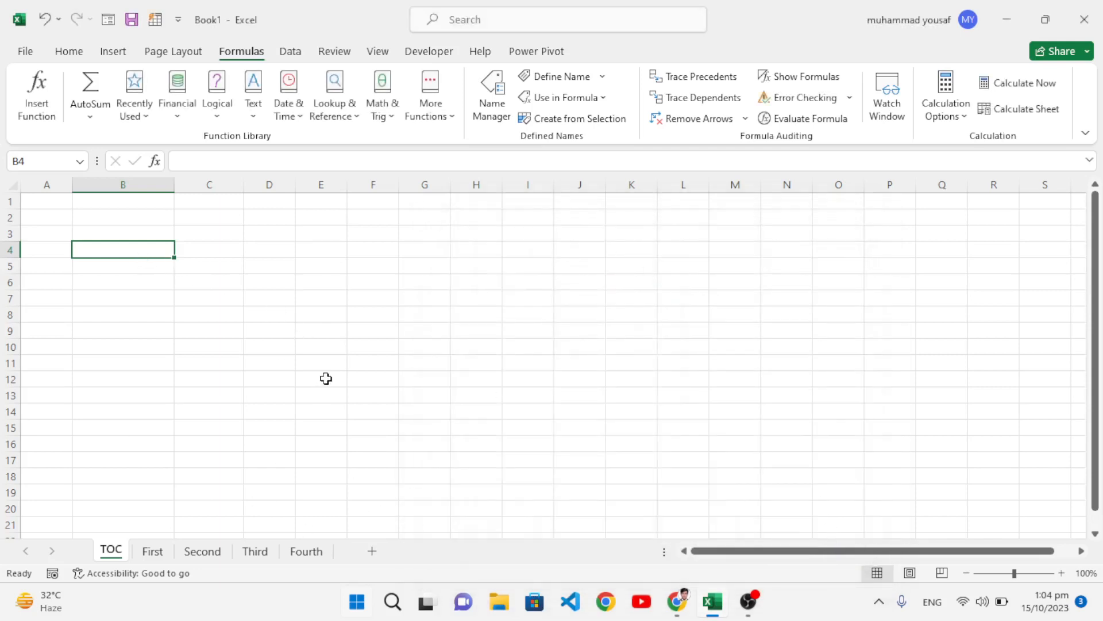
Step: Enter =INDEX(ListOfSheets,1) in B4 to pull in the sheet names, starting with TOC
type("=inde")
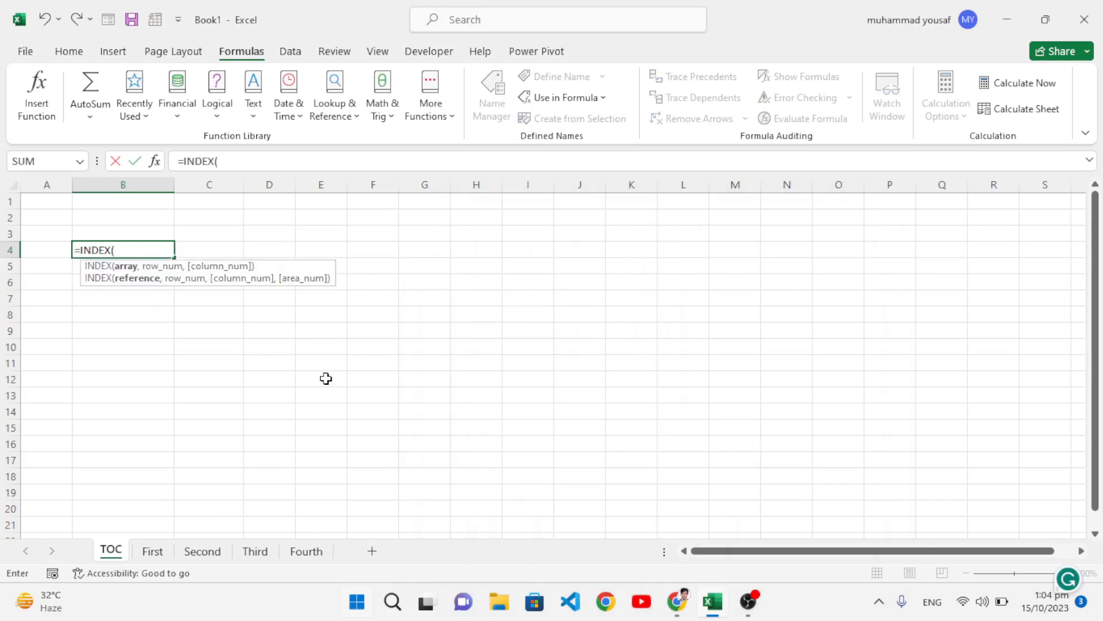
type("lis")
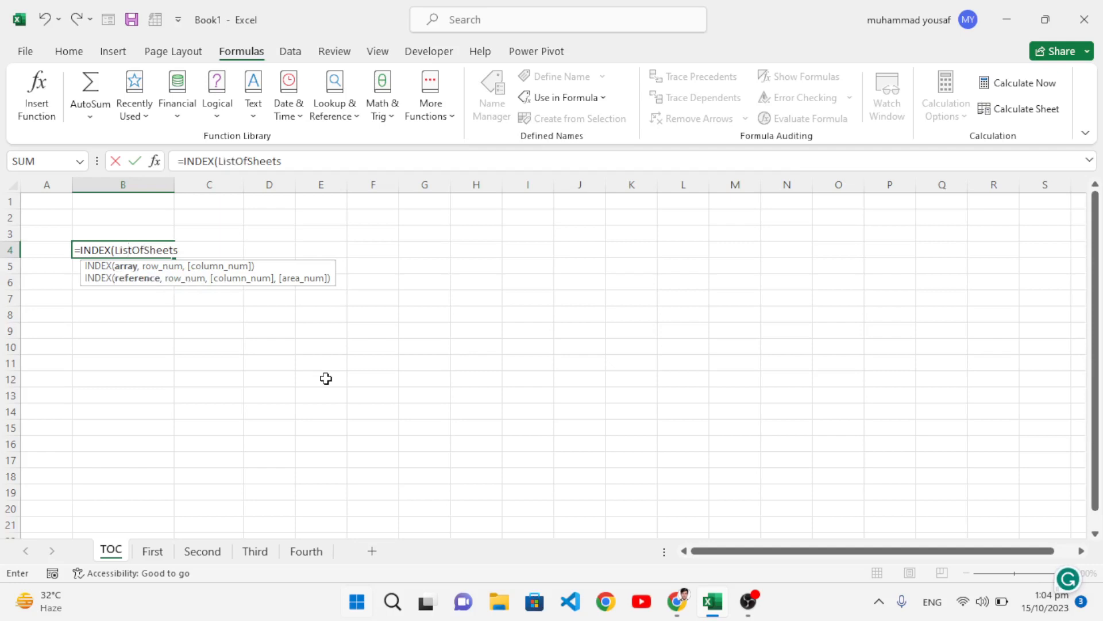
type(",")
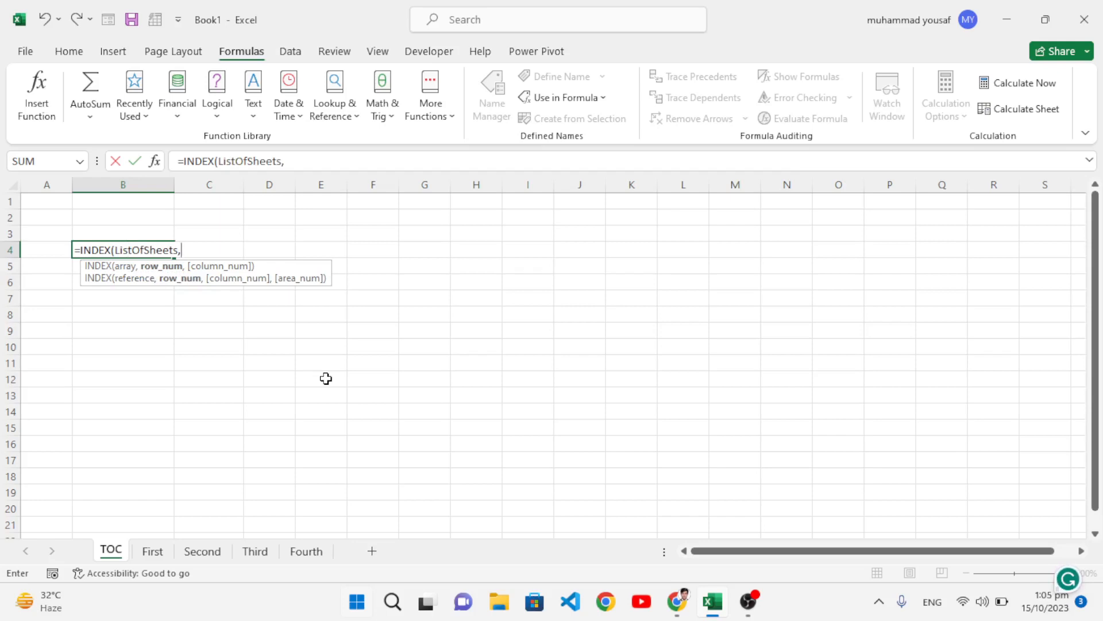
mouse_move(54, 251)
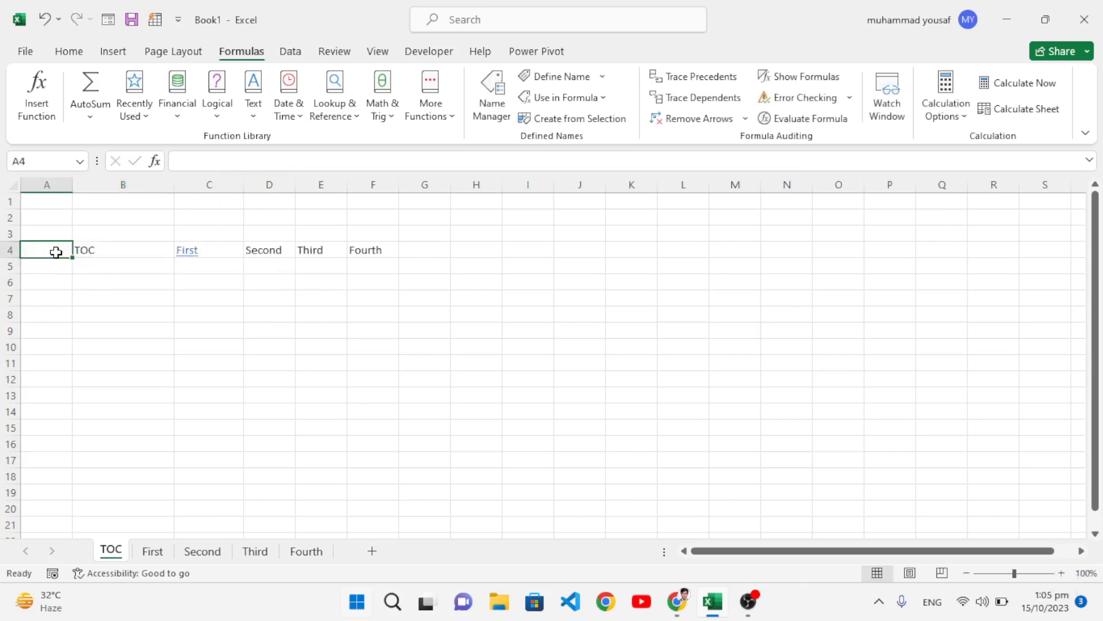
type("1")
left_click(46, 266)
type("2")
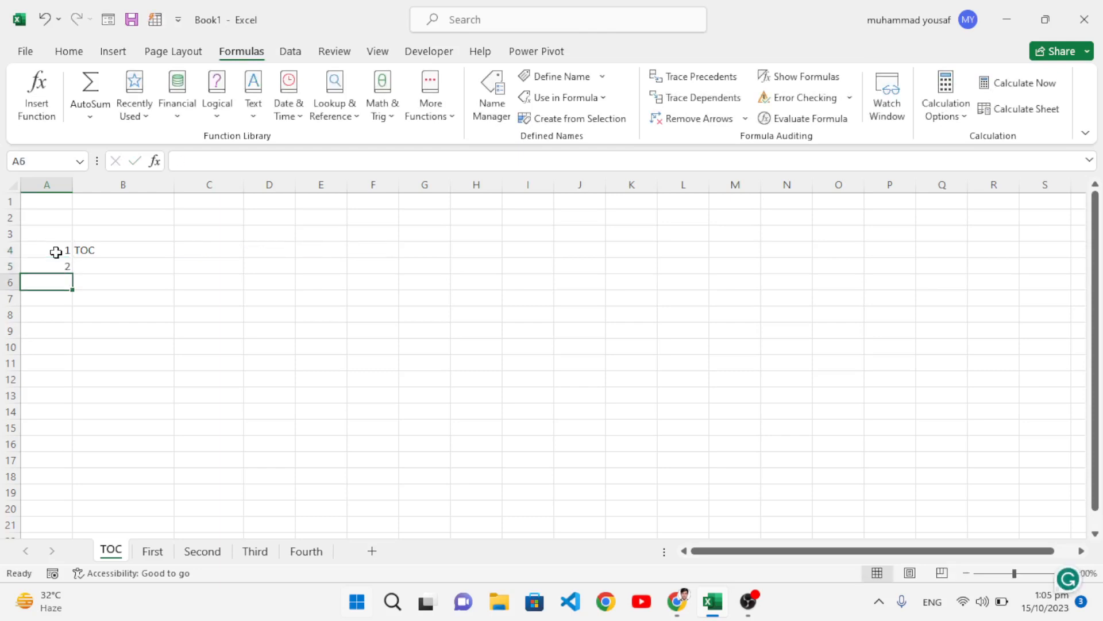
left_click_drag(46, 250, 46, 282)
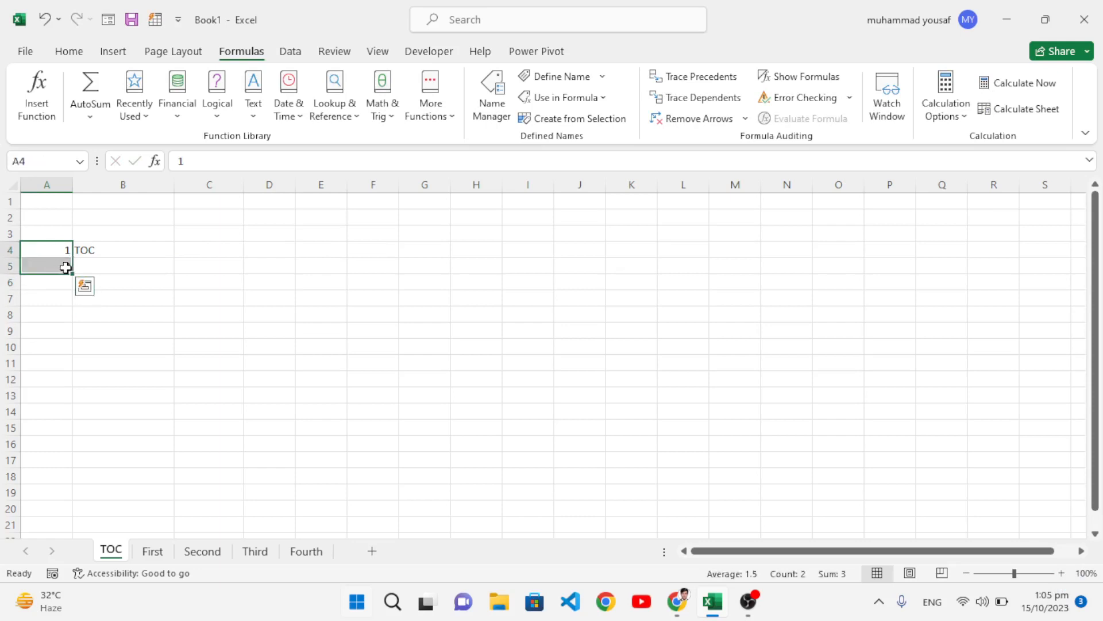
left_click_drag(66, 266, 69, 318)
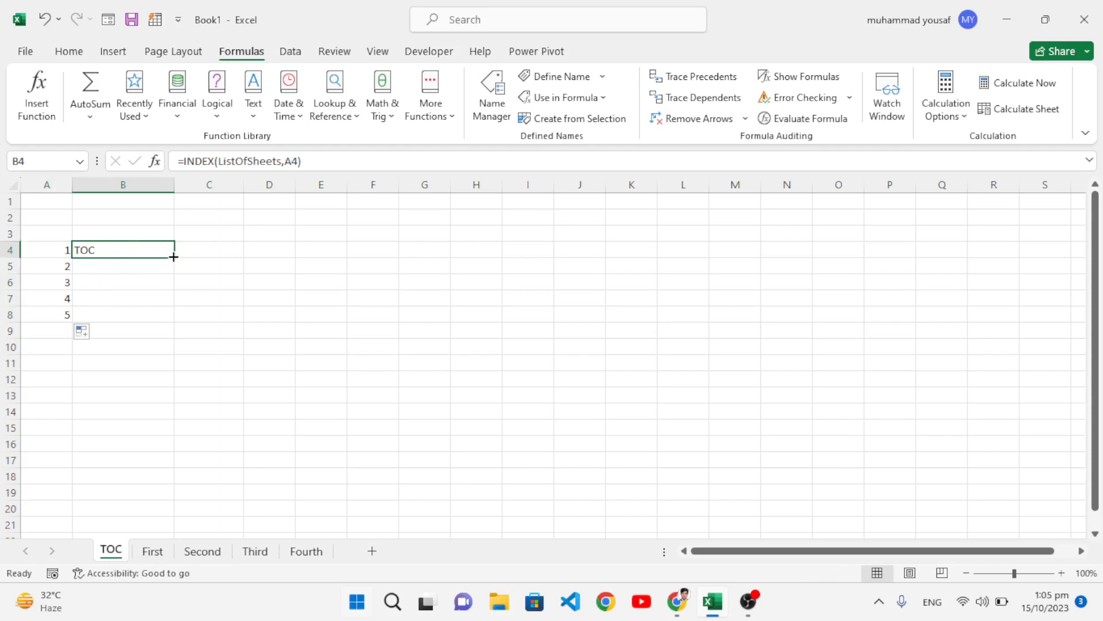
left_click_drag(173, 257, 173, 319)
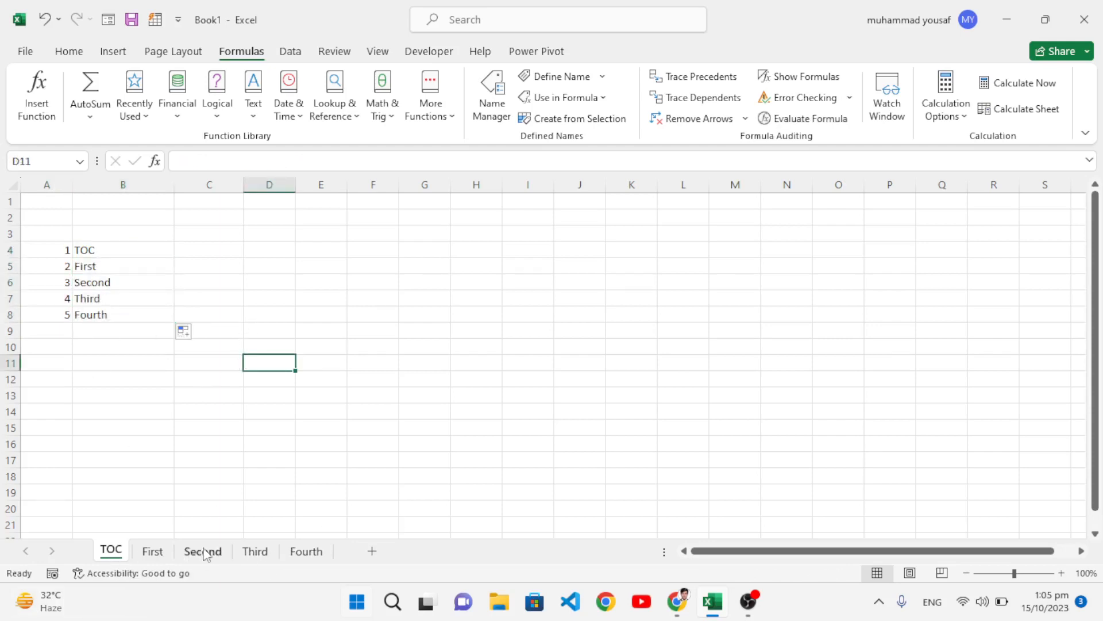
mouse_move(240, 396)
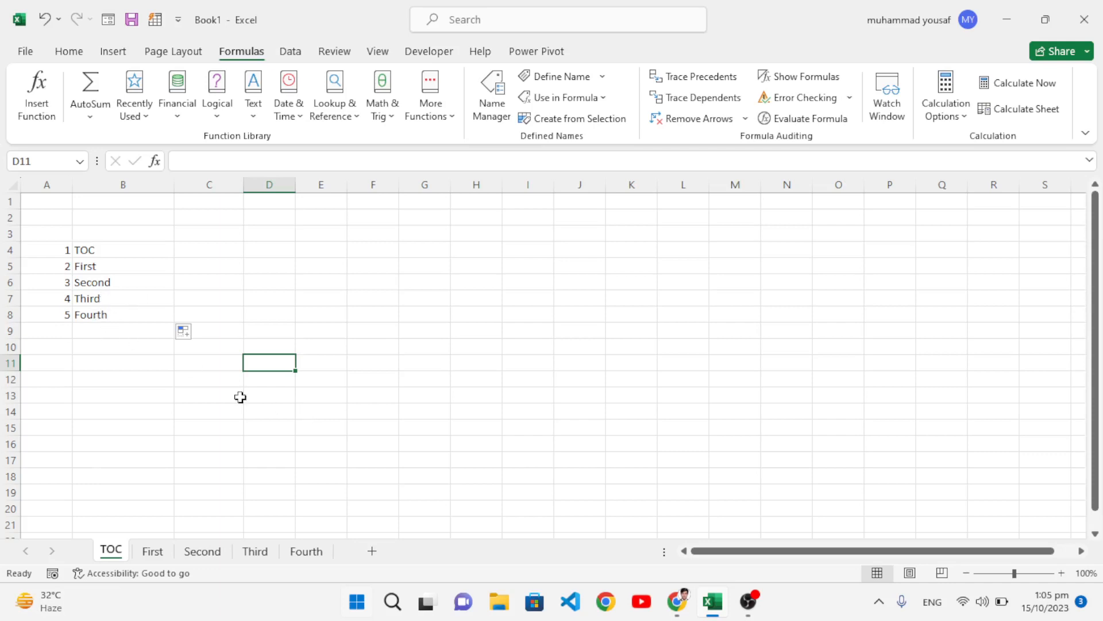
mouse_move(204, 252)
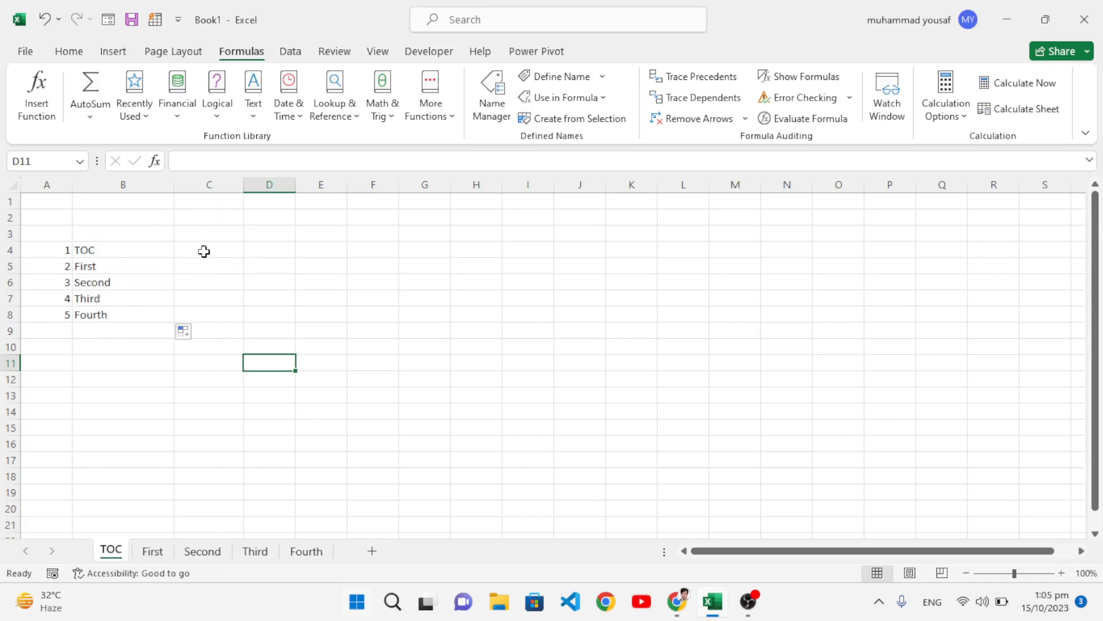
Step: Enter =HYPERLINK(CONCAT("#",B4,"!A1"),"Go to Sheet") in C4
left_click(208, 250)
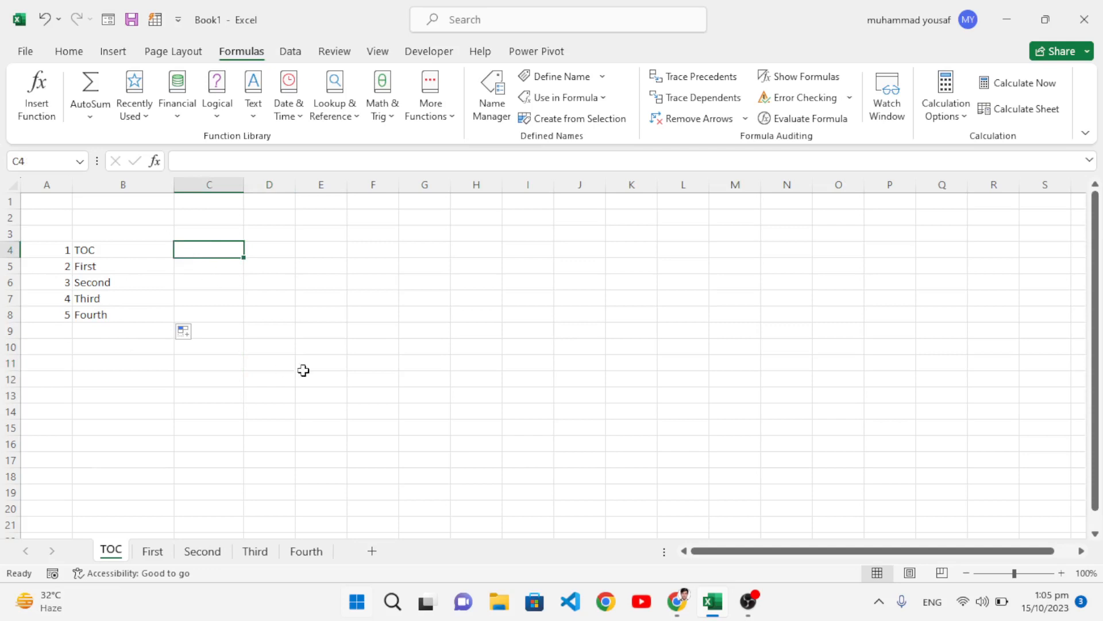
mouse_move(341, 331)
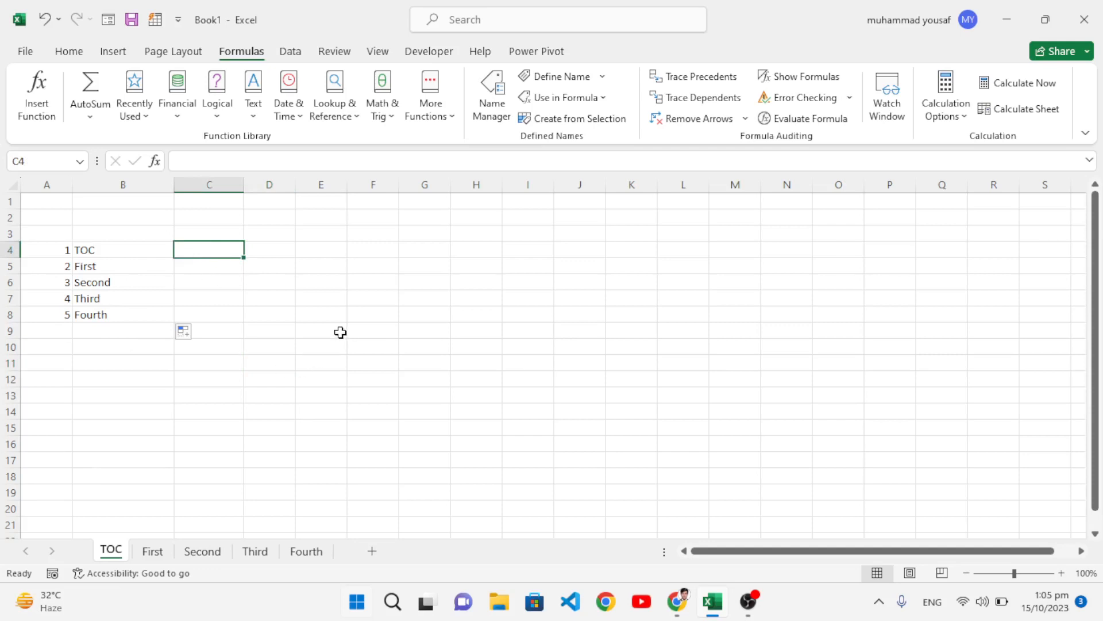
type("=hy")
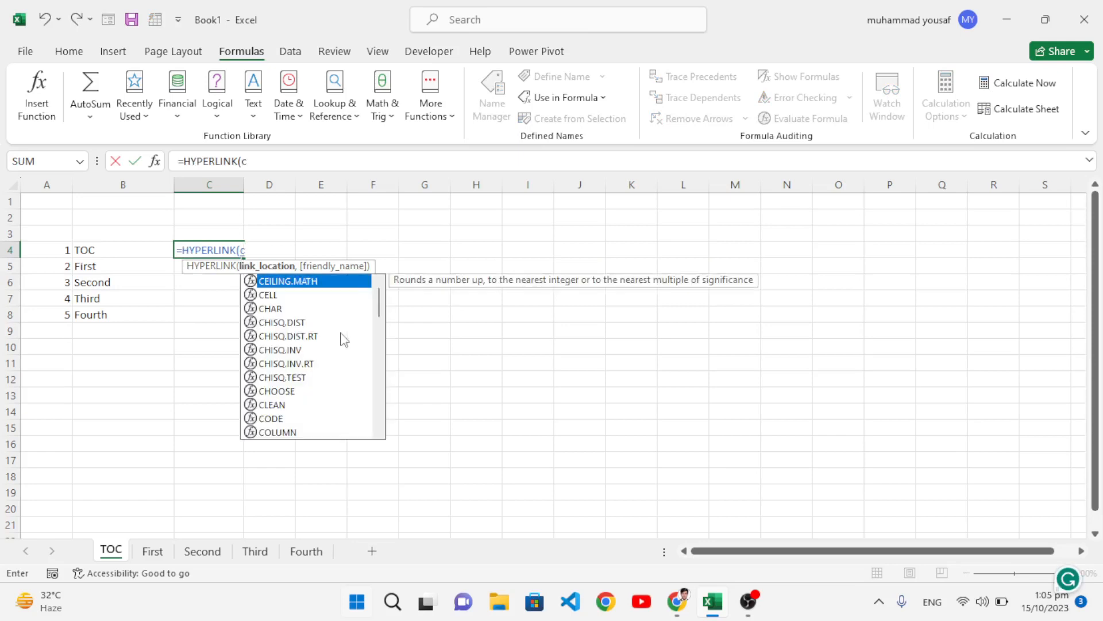
type("ONCAT(")
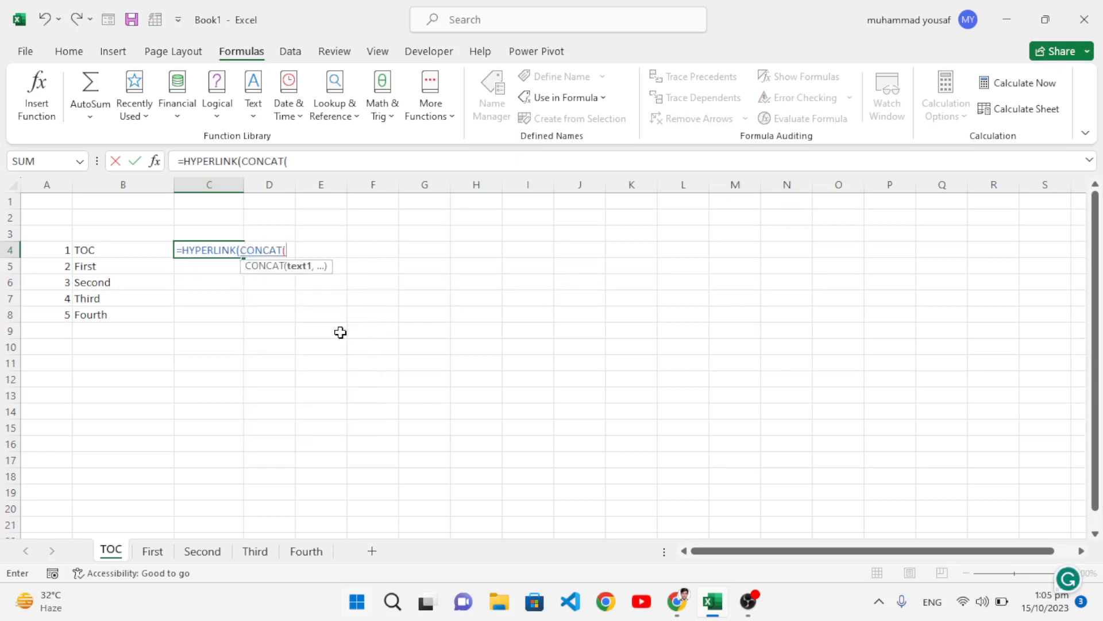
type("\"#\",")
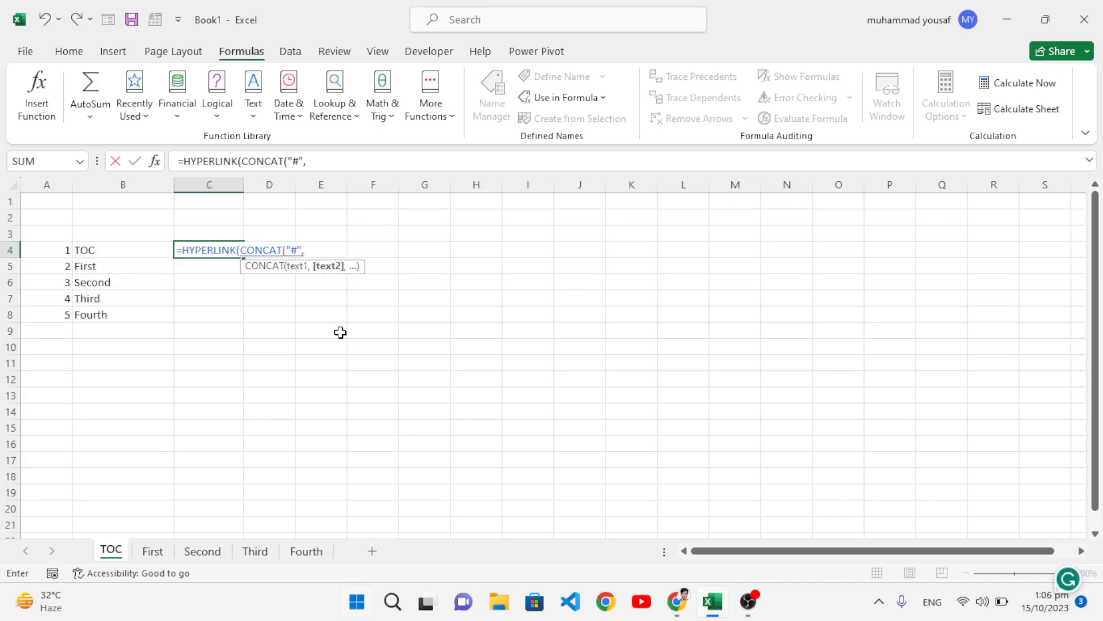
mouse_move(108, 262)
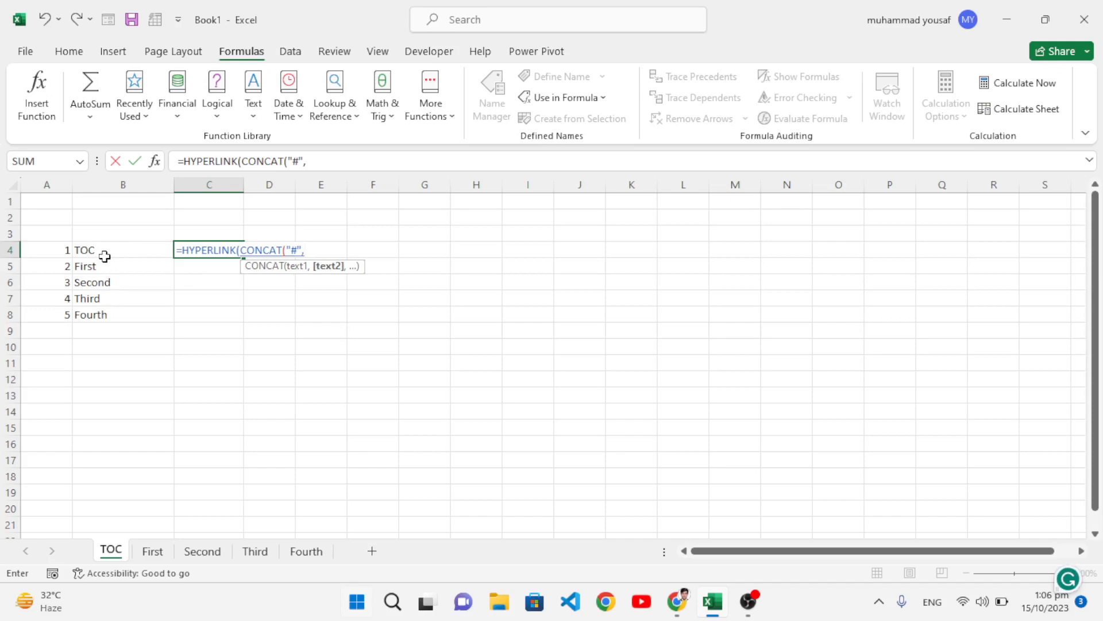
left_click(123, 250)
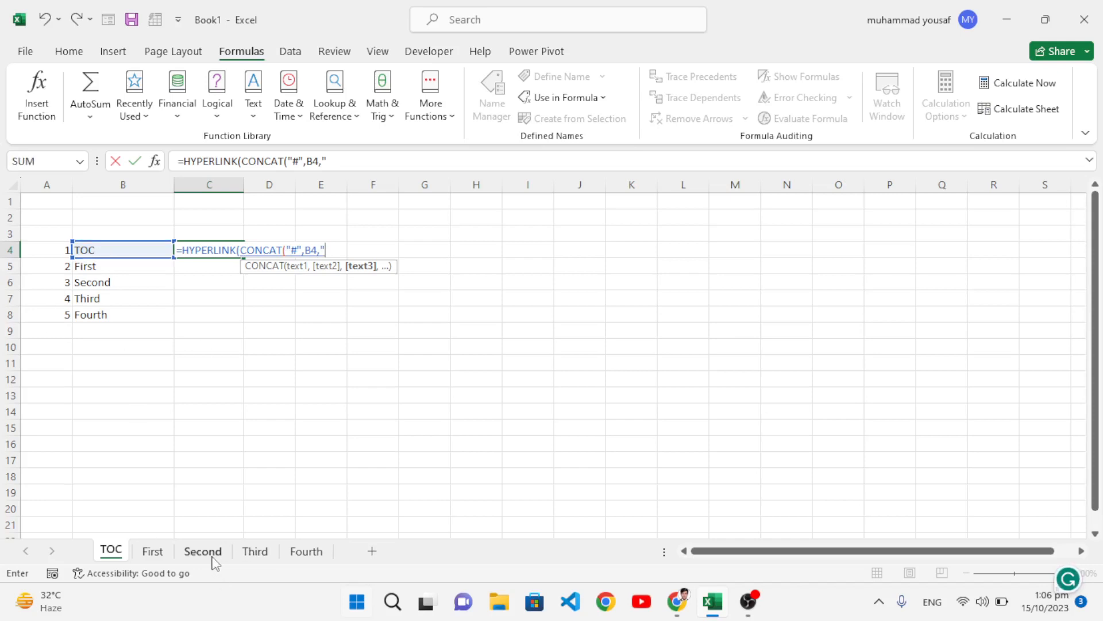
mouse_move(500, 319)
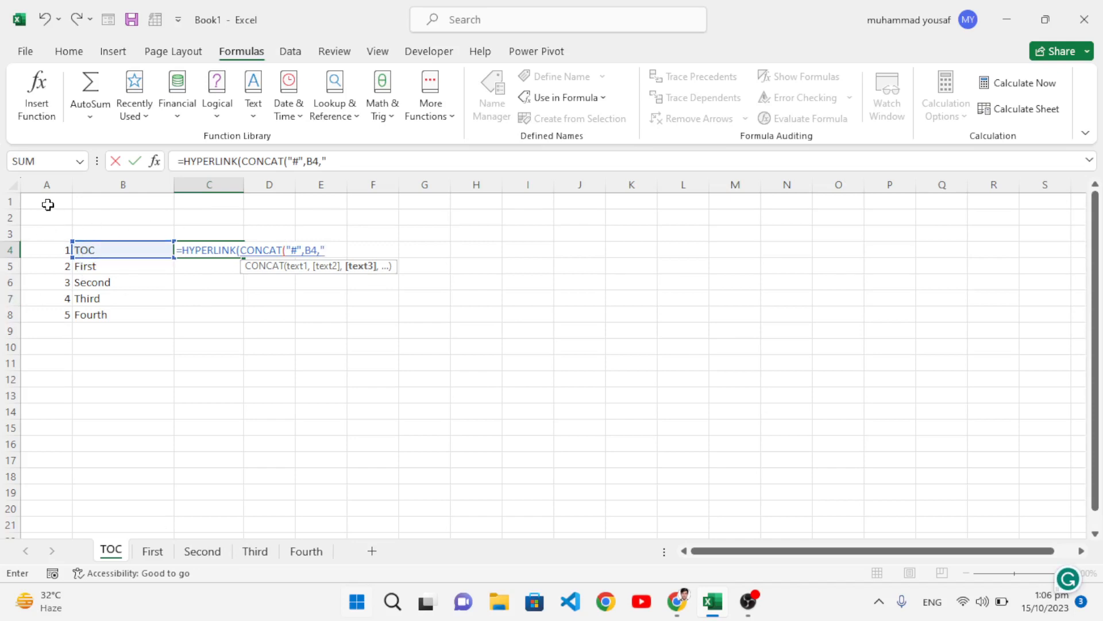
mouse_move(493, 382)
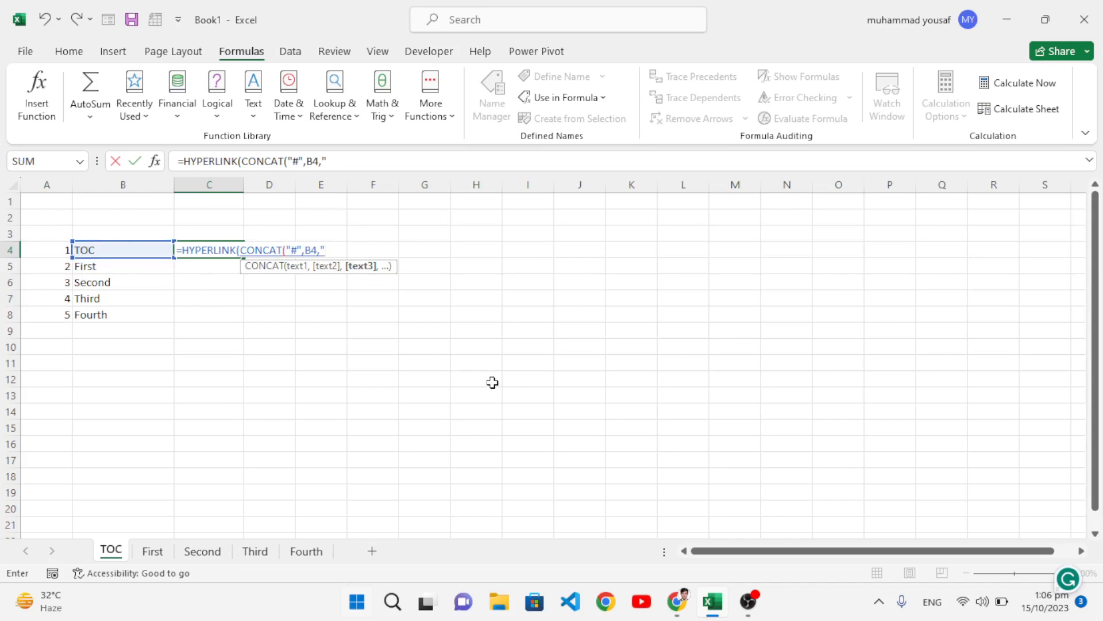
type("!A")
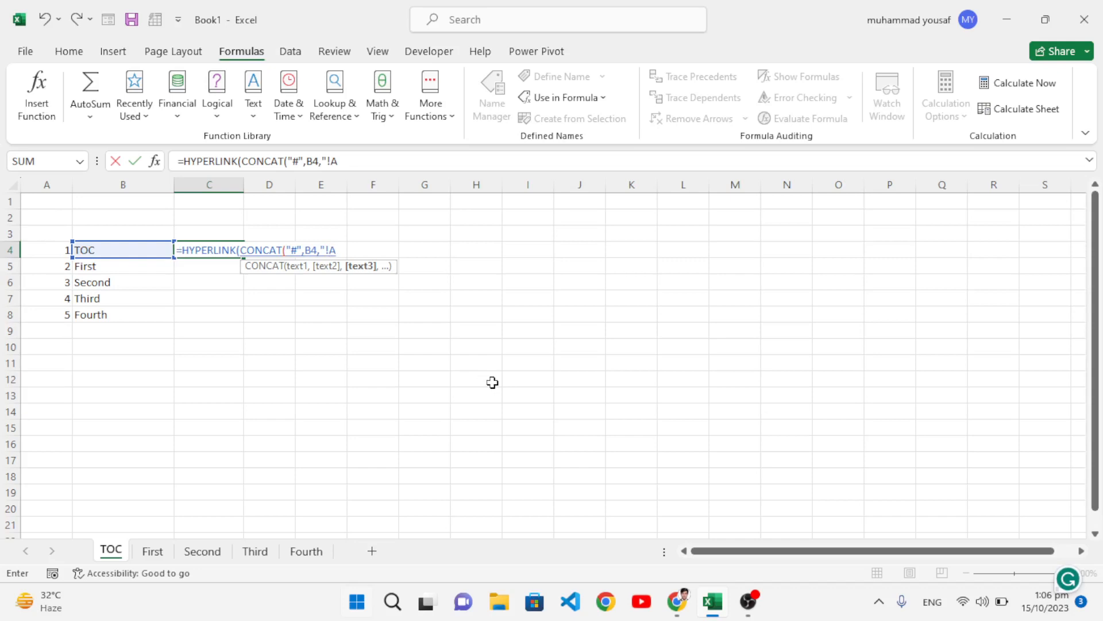
type("1\")")
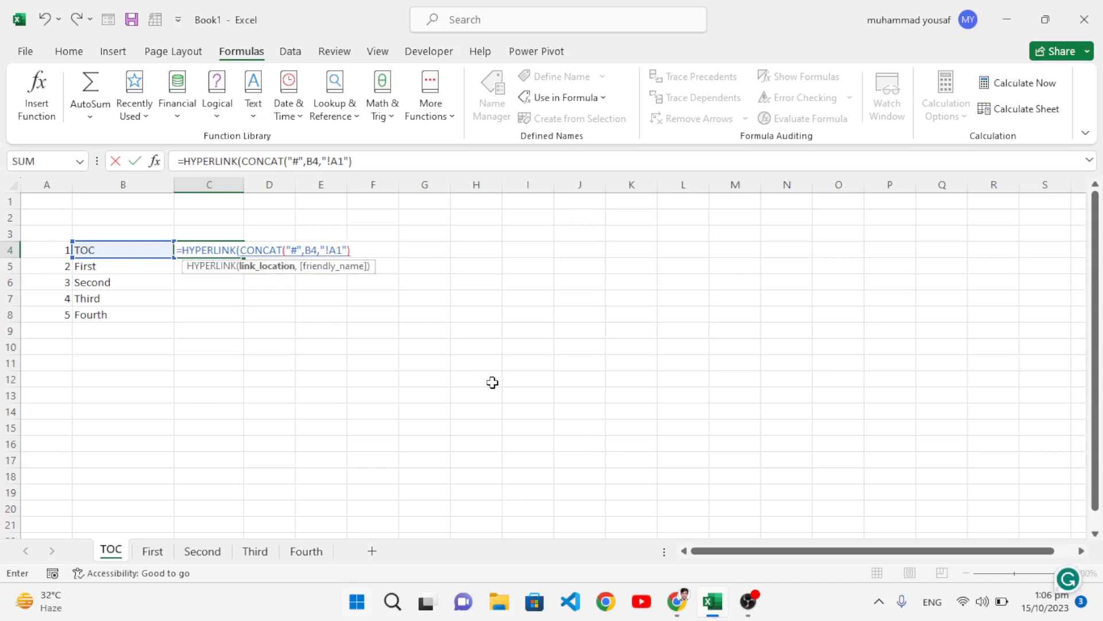
type(",")
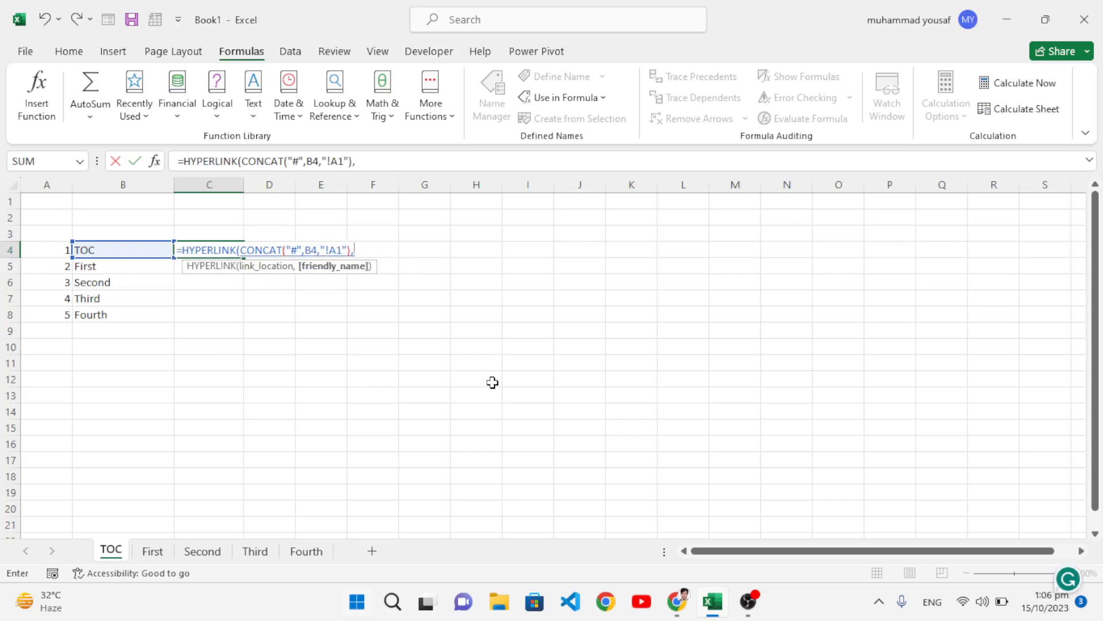
type("\"Go to Sh")
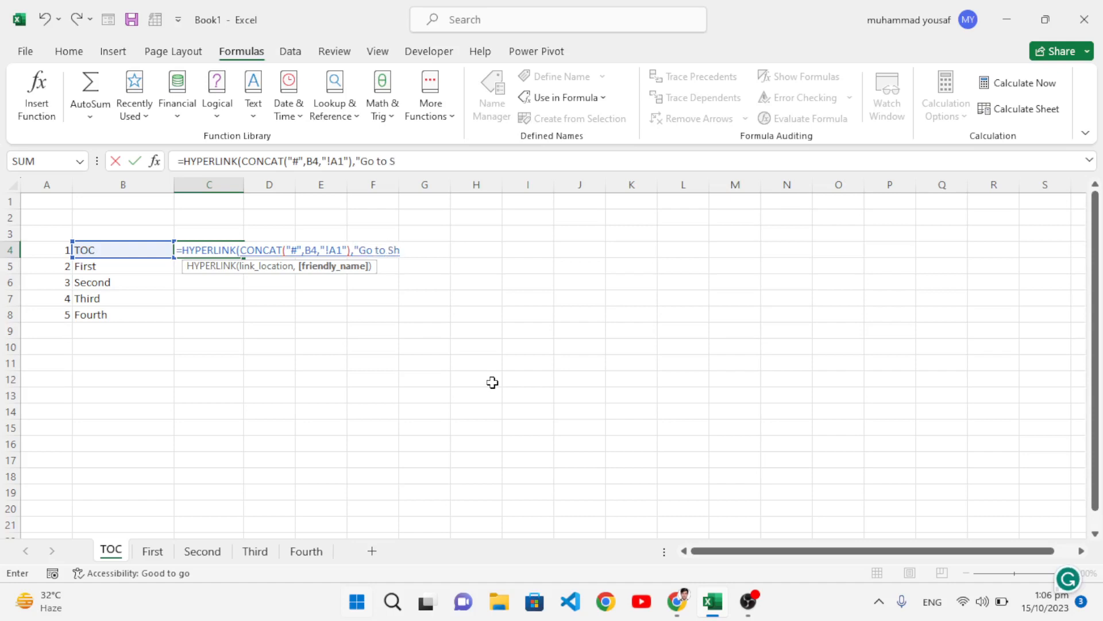
type("eet\"")
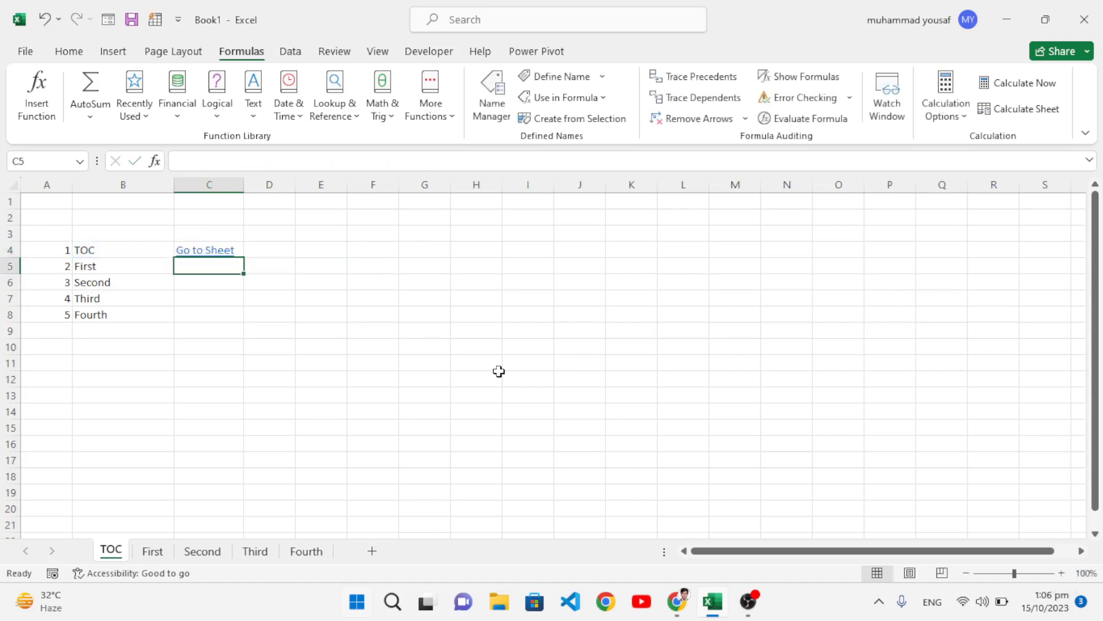
Step: Fill the Go to Sheet link down to C8, then test the Third, Fourth and First links
left_click(208, 250)
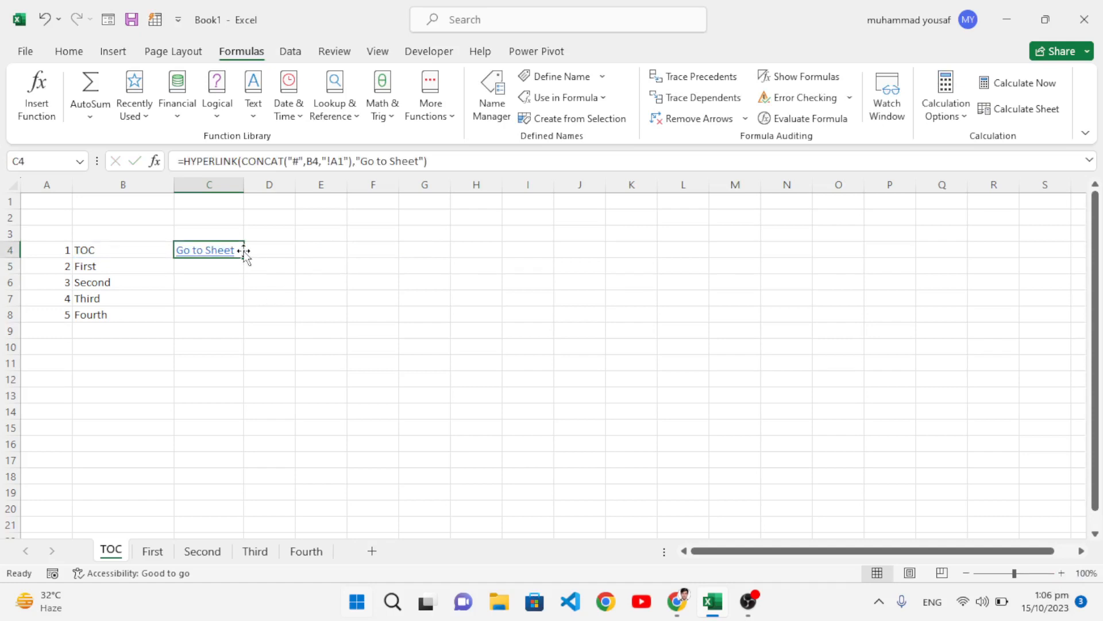
left_click_drag(245, 254, 239, 317)
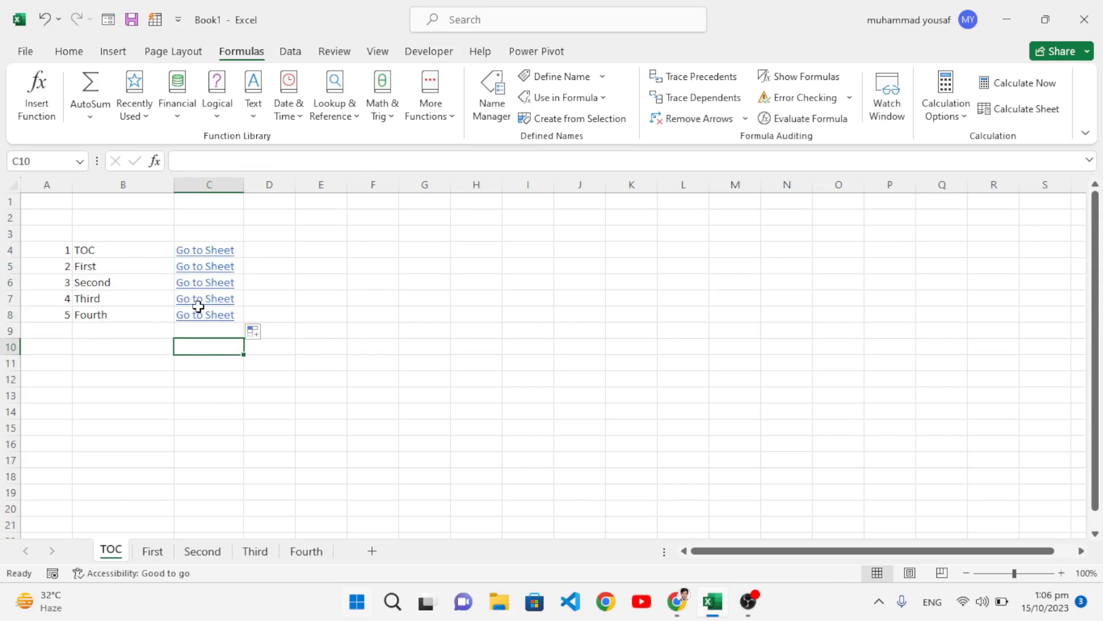
left_click(204, 297)
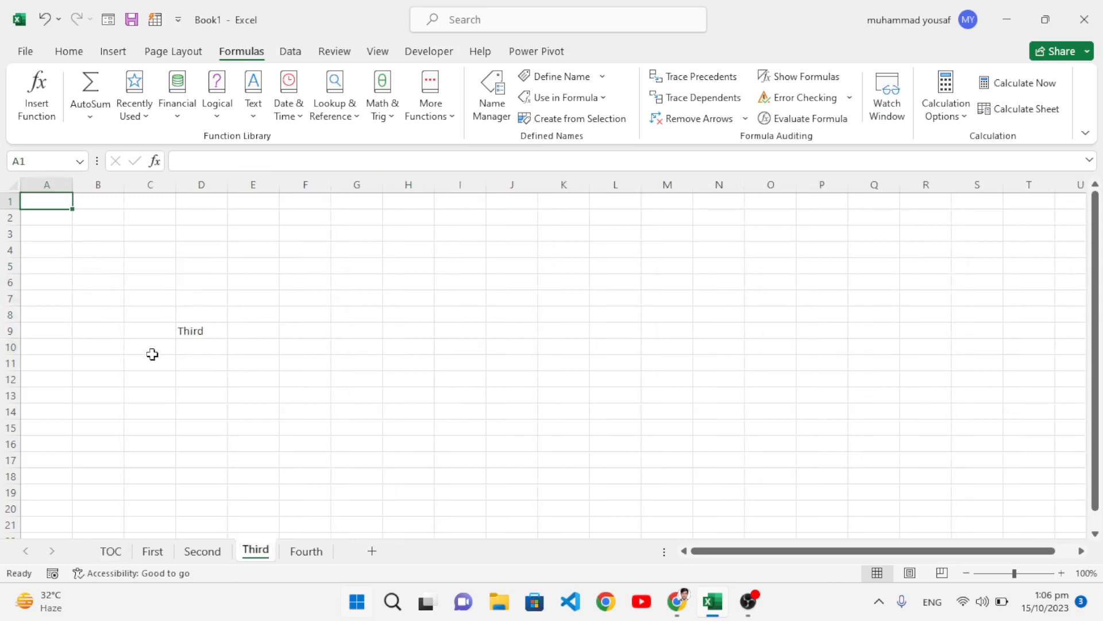
left_click(201, 330)
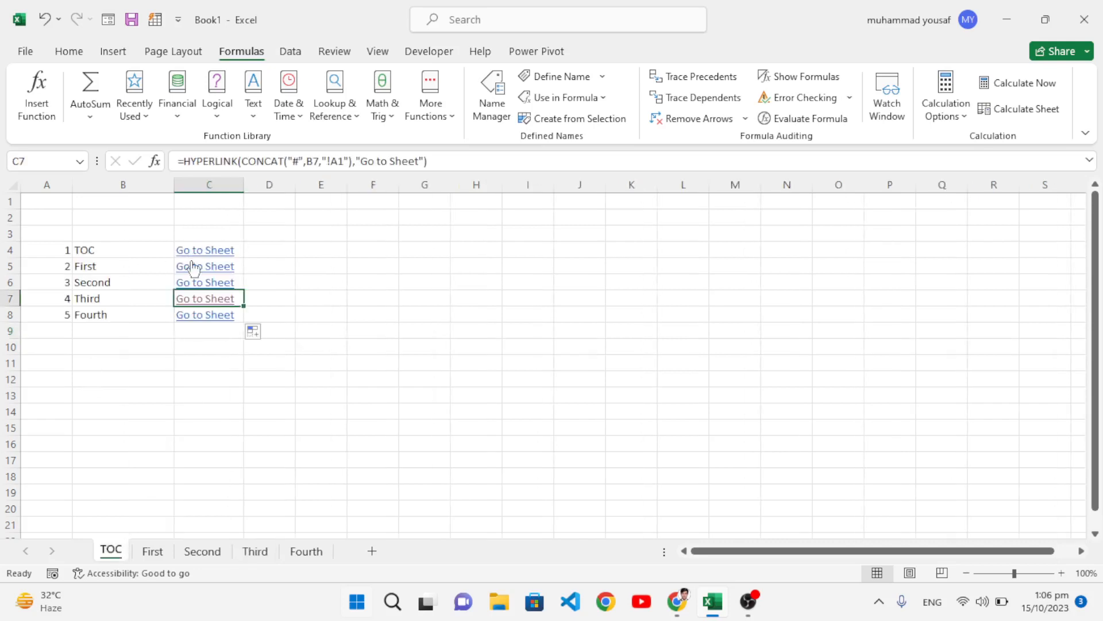
mouse_move(270, 349)
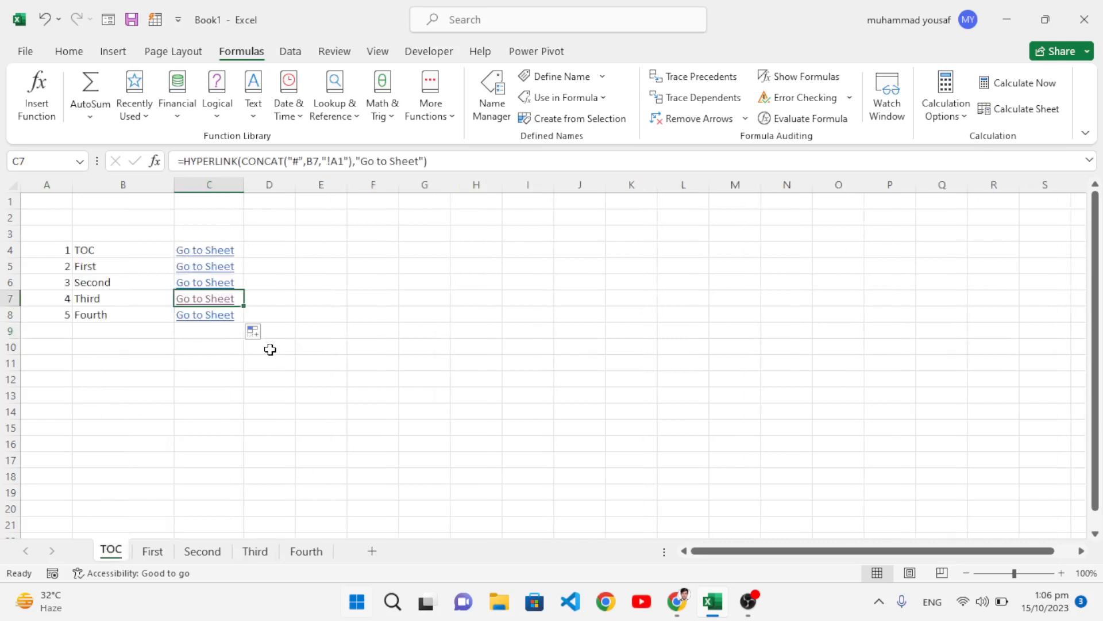
mouse_move(222, 275)
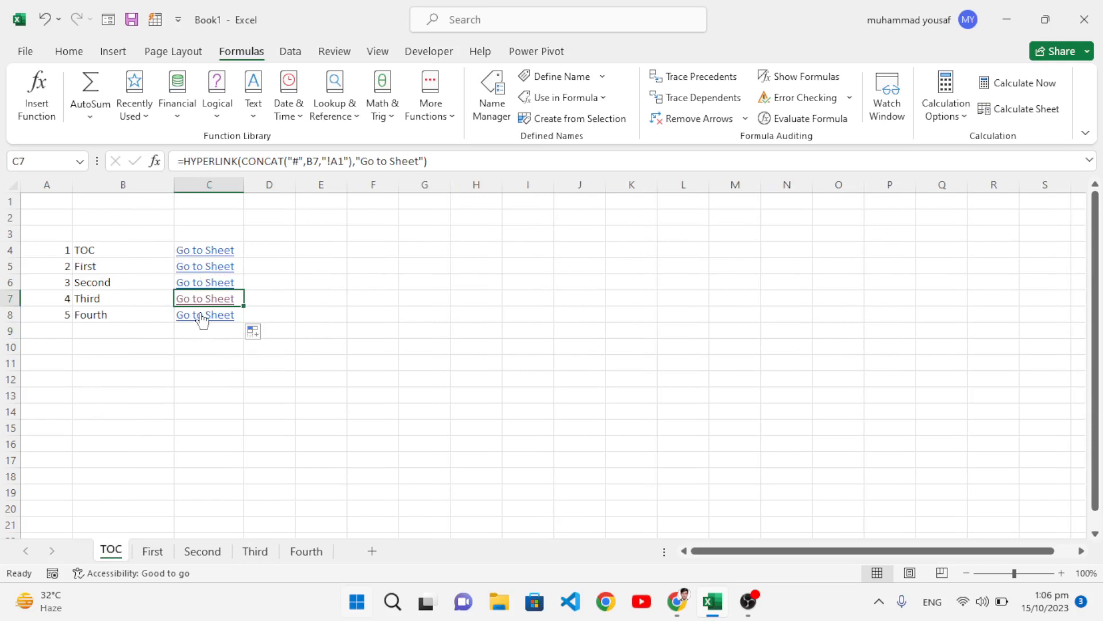
left_click(204, 315)
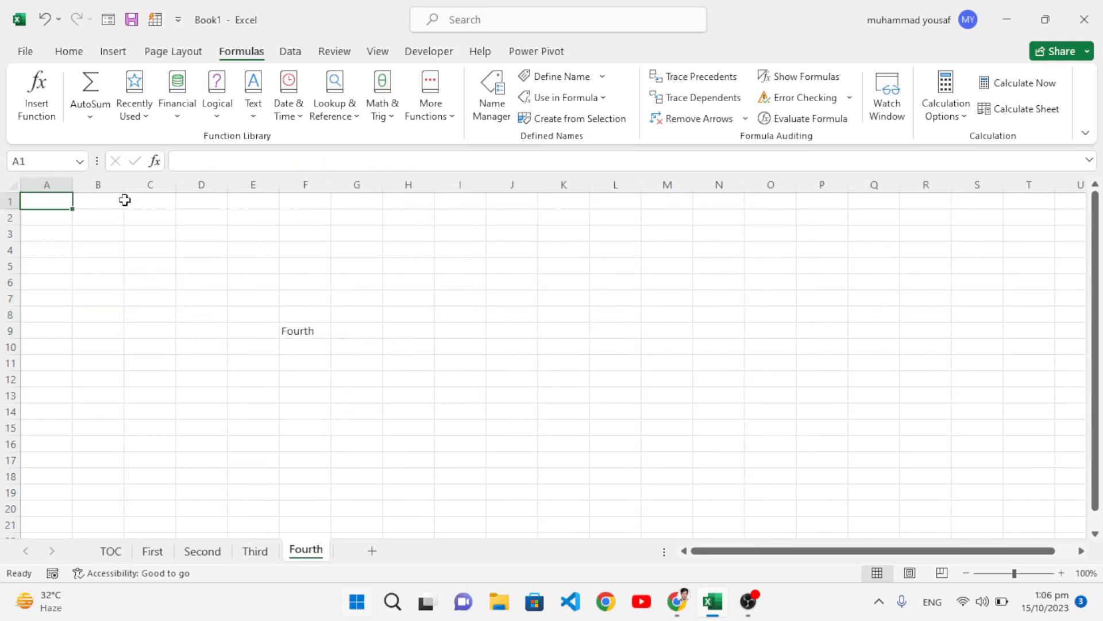
left_click(252, 249)
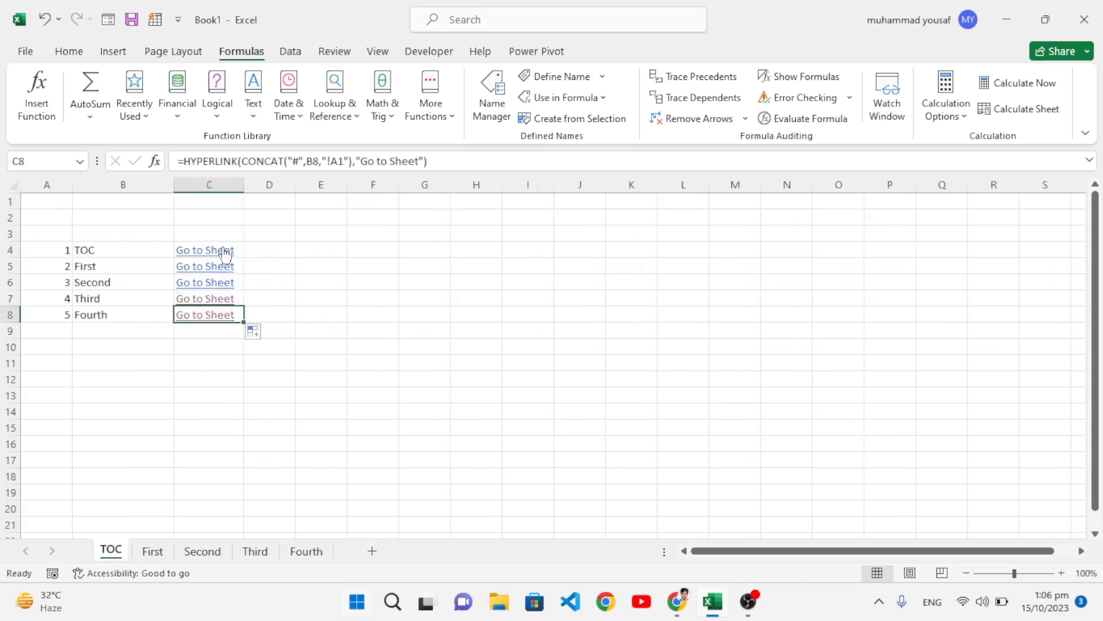
left_click(205, 266)
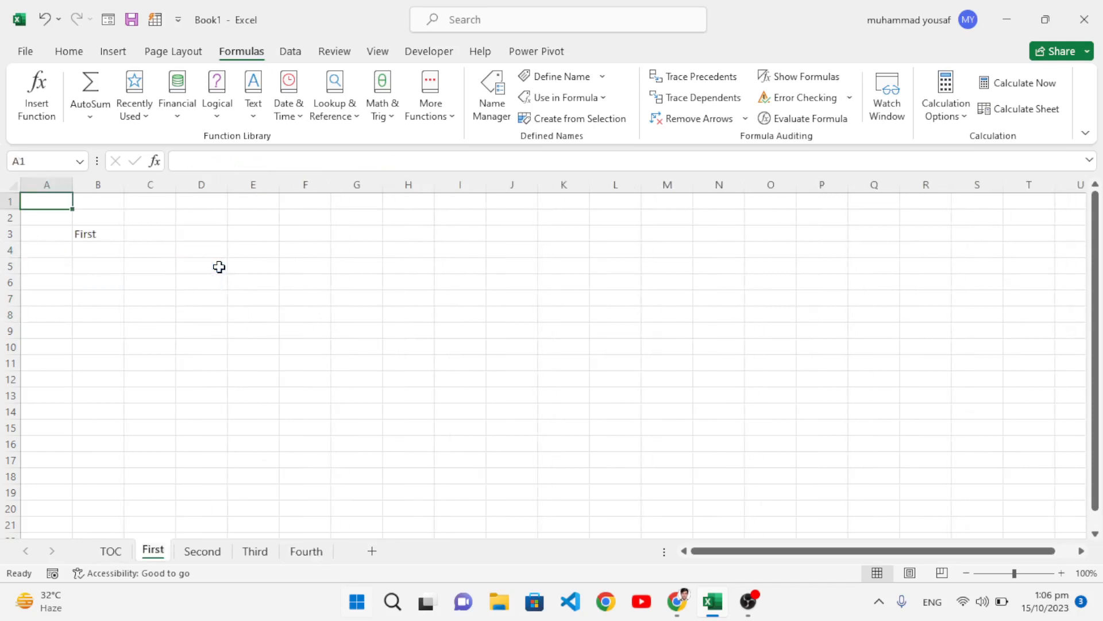
mouse_move(358, 408)
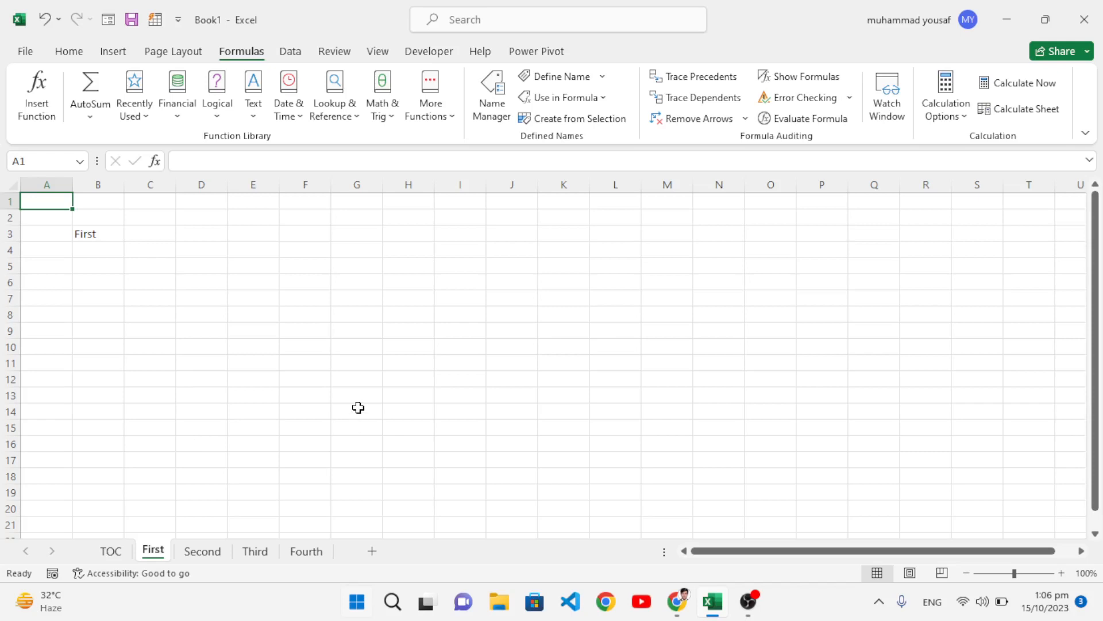